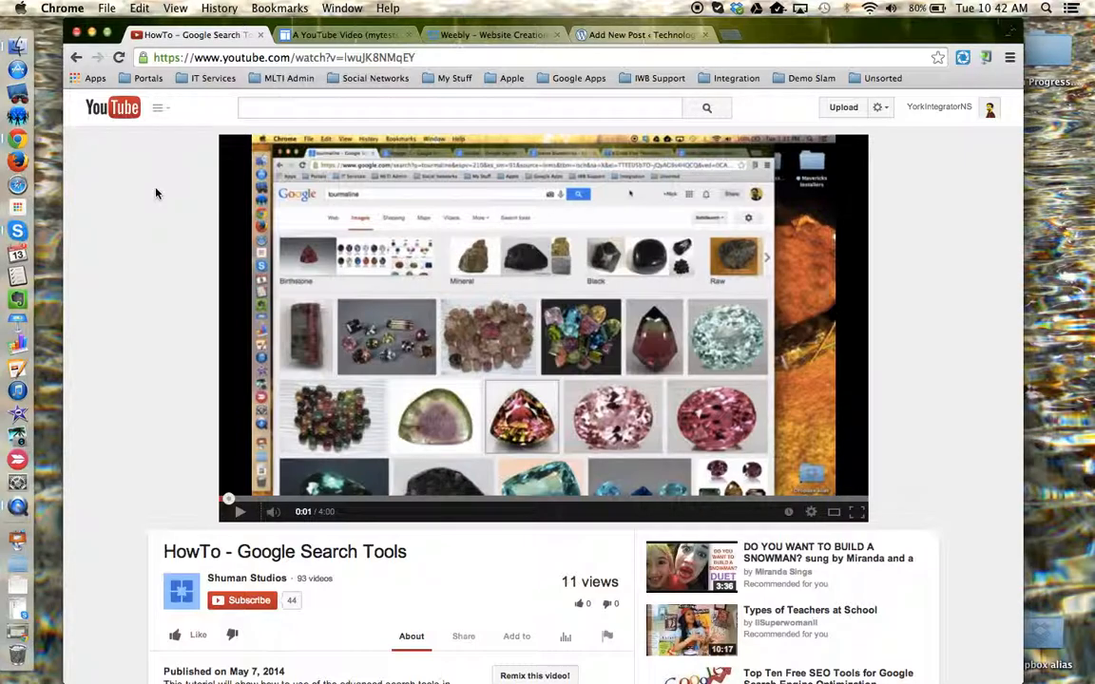
# Open the YouTube video's Share panel and copy its youtu.be short link
pyautogui.scroll(-3)
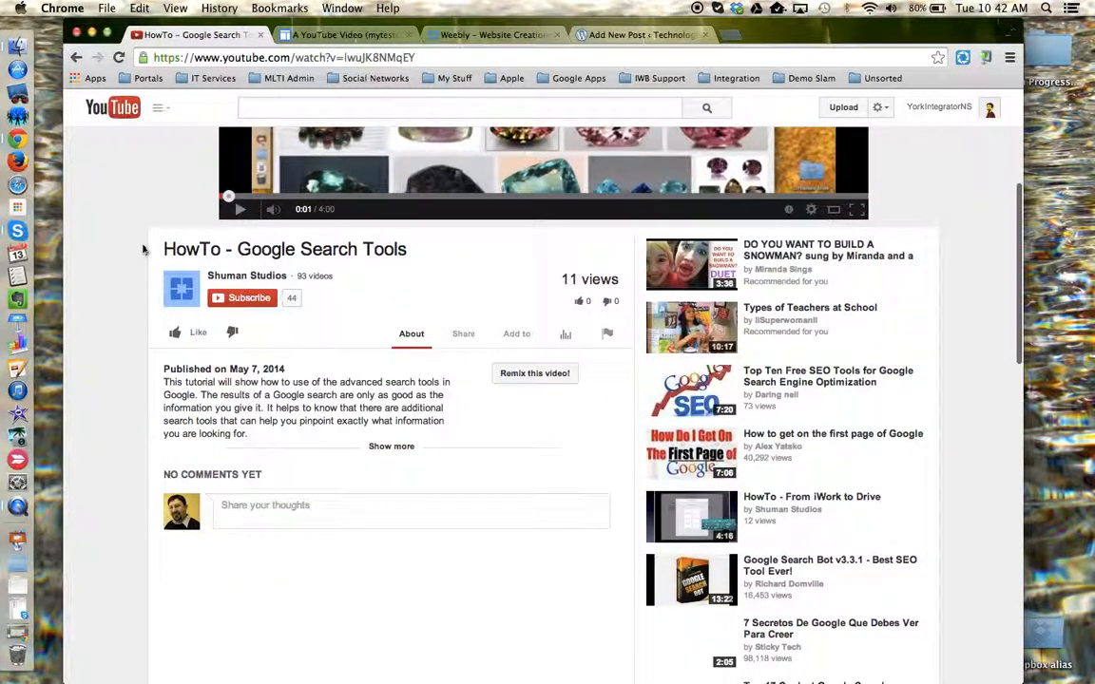
pyautogui.click(247, 275)
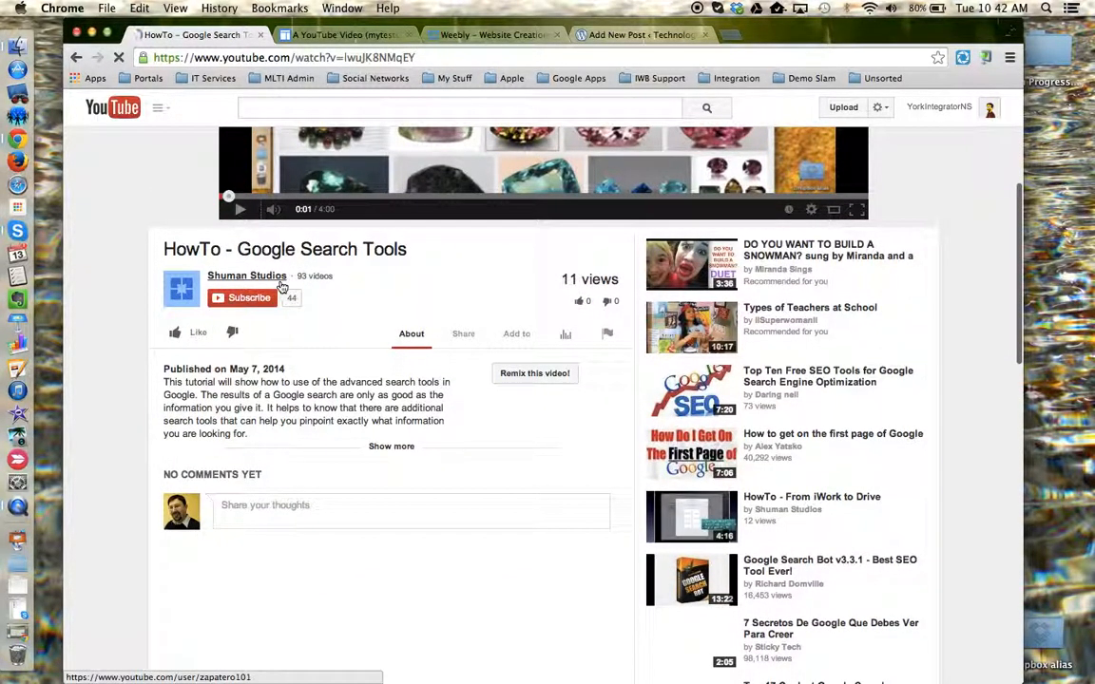
pyautogui.moveTo(232, 331)
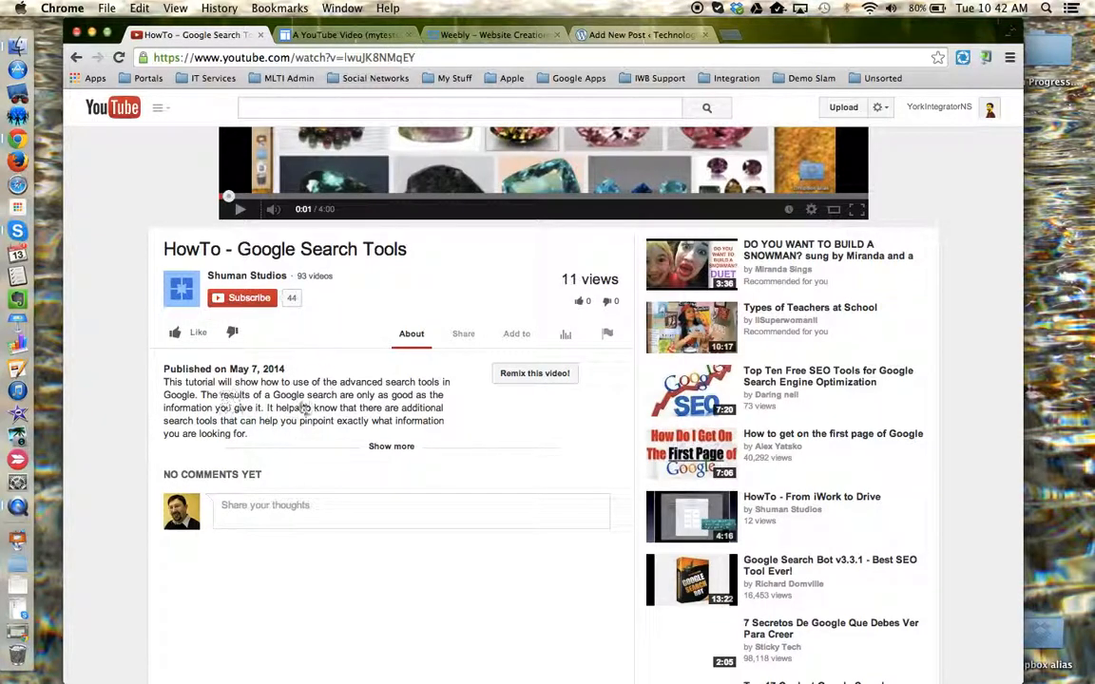
pyautogui.moveTo(463, 341)
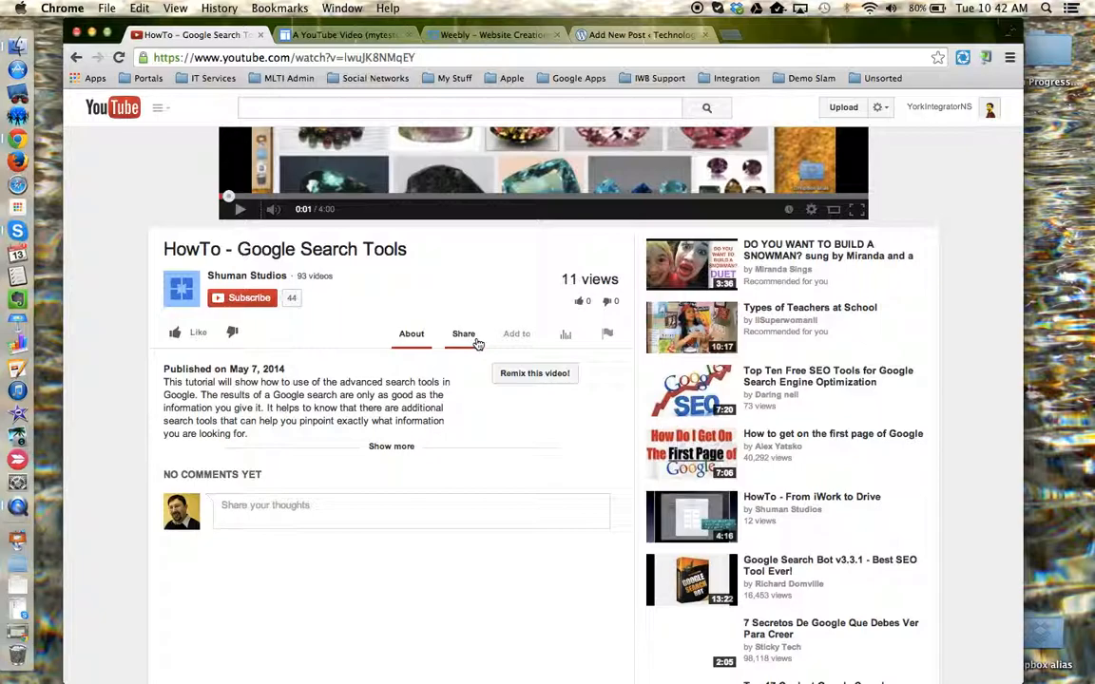
pyautogui.click(463, 334)
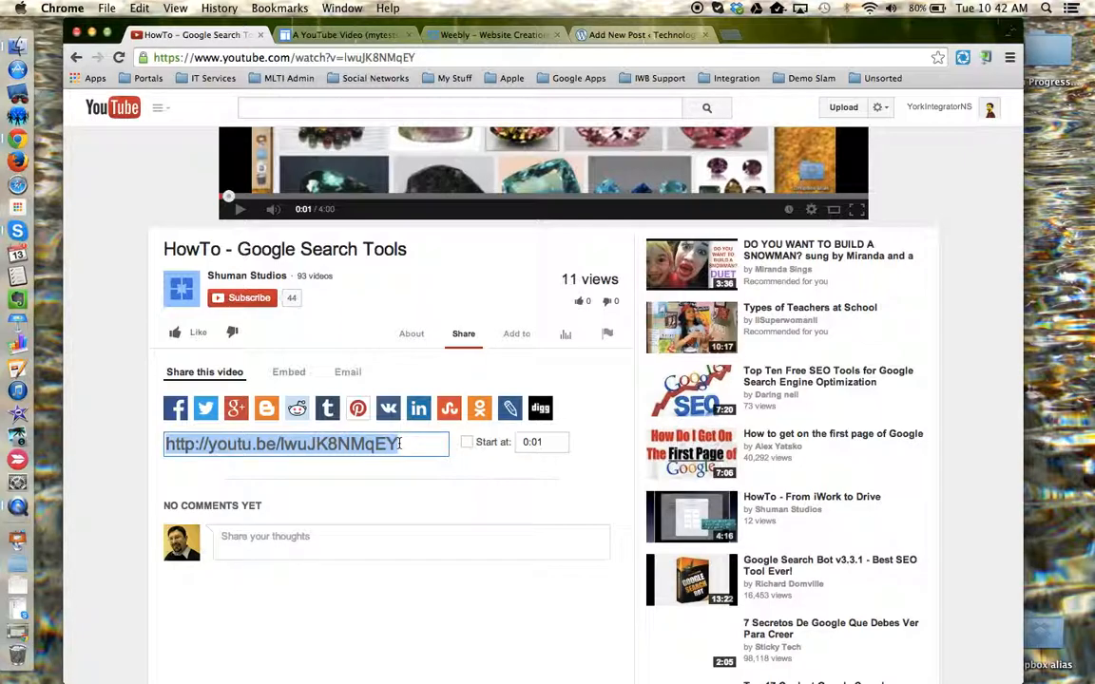
pyautogui.click(139, 7)
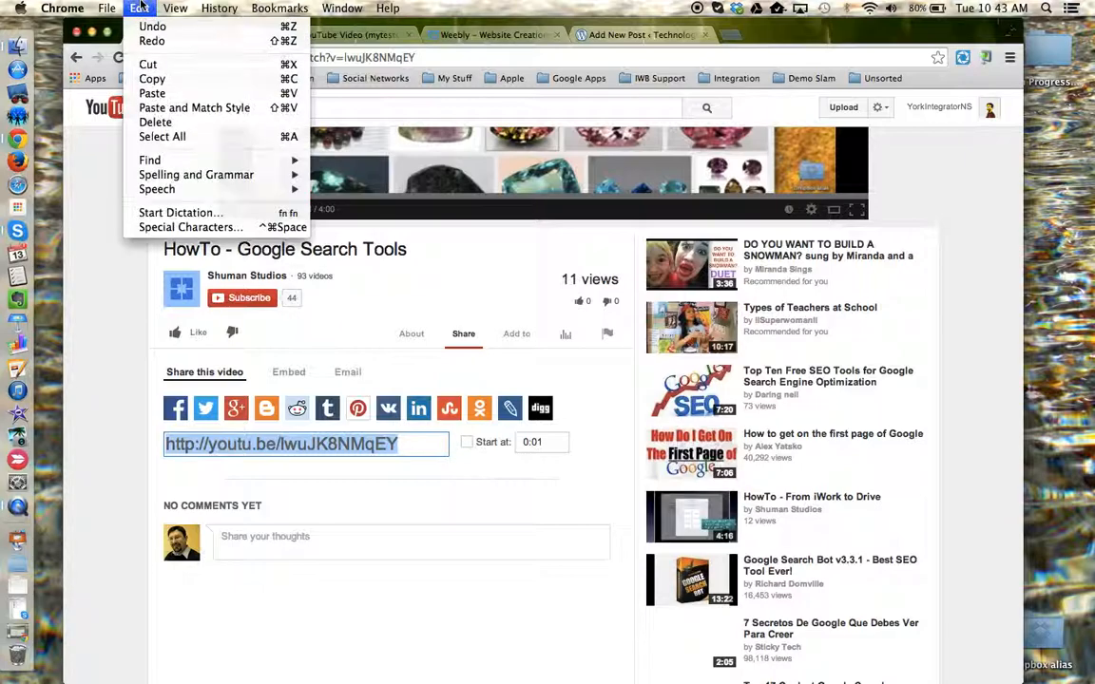
pyautogui.moveTo(152, 79)
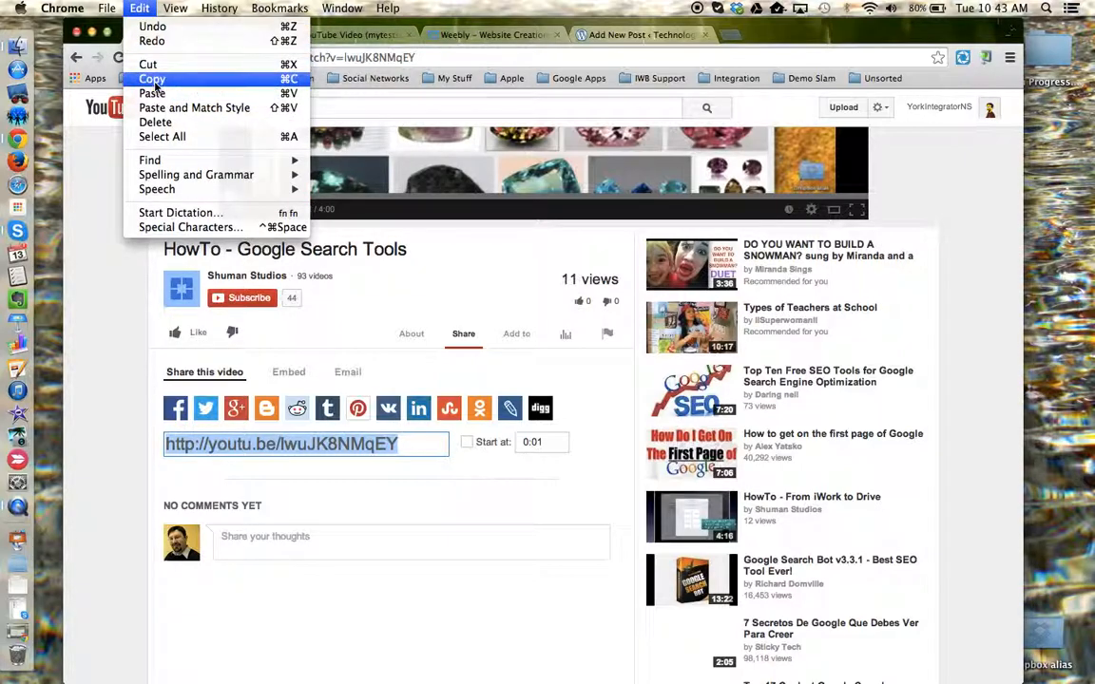
pyautogui.click(152, 79)
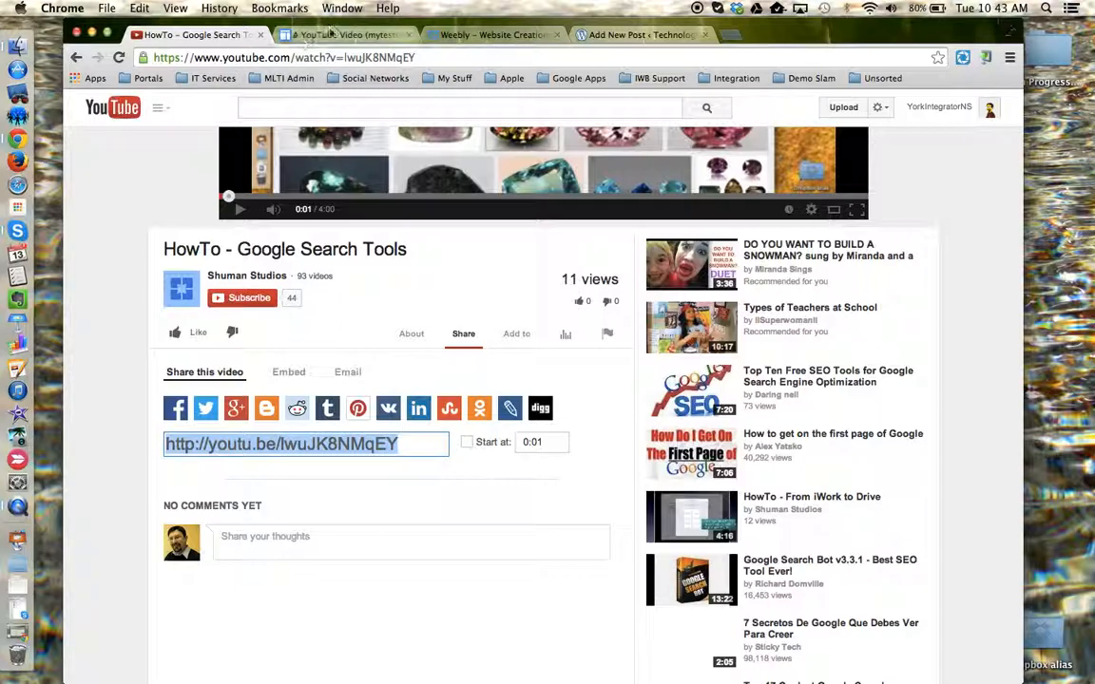
# Switch to Google Sites and put the 'A YouTube Video' page into edit mode
pyautogui.click(342, 35)
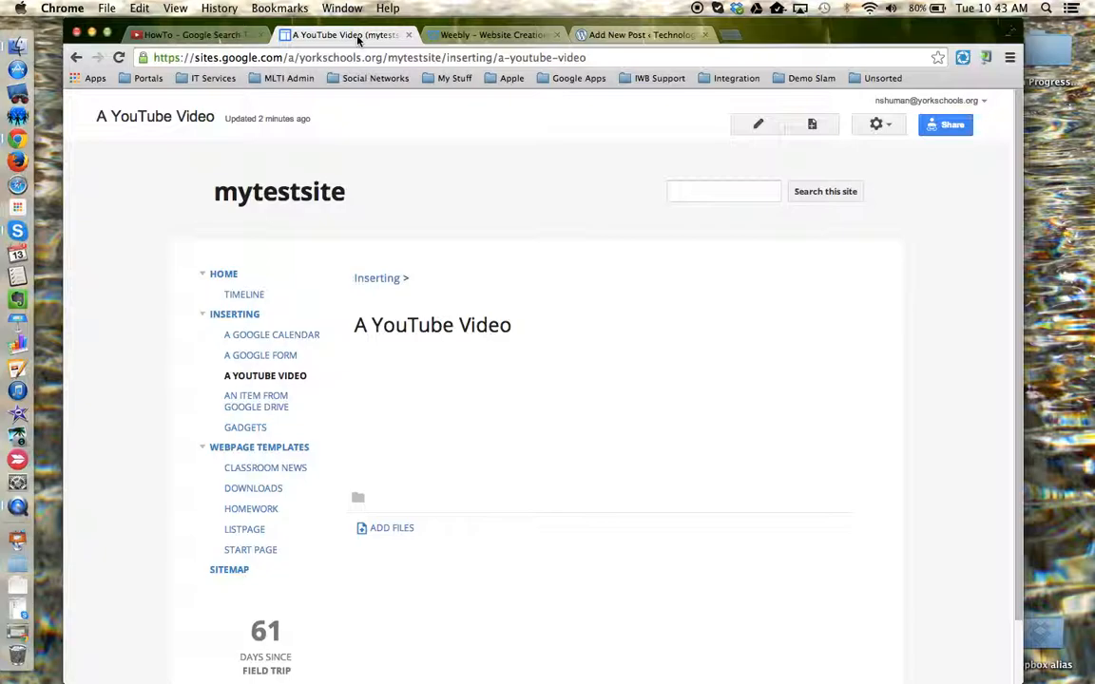
pyautogui.moveTo(760, 154)
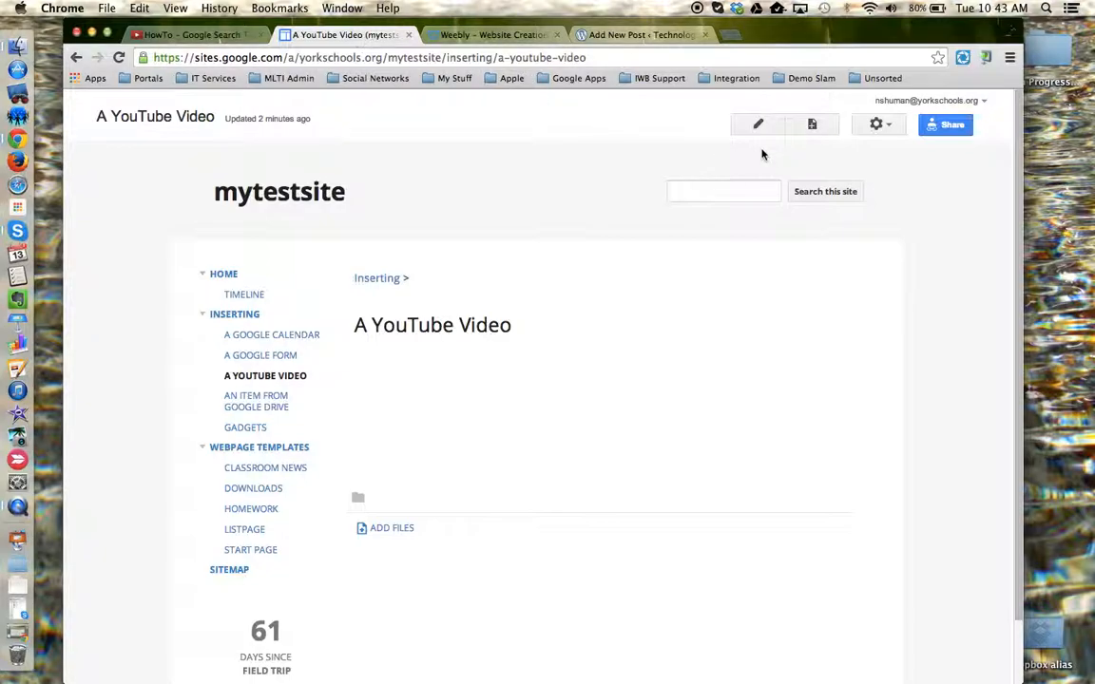
pyautogui.moveTo(757, 125)
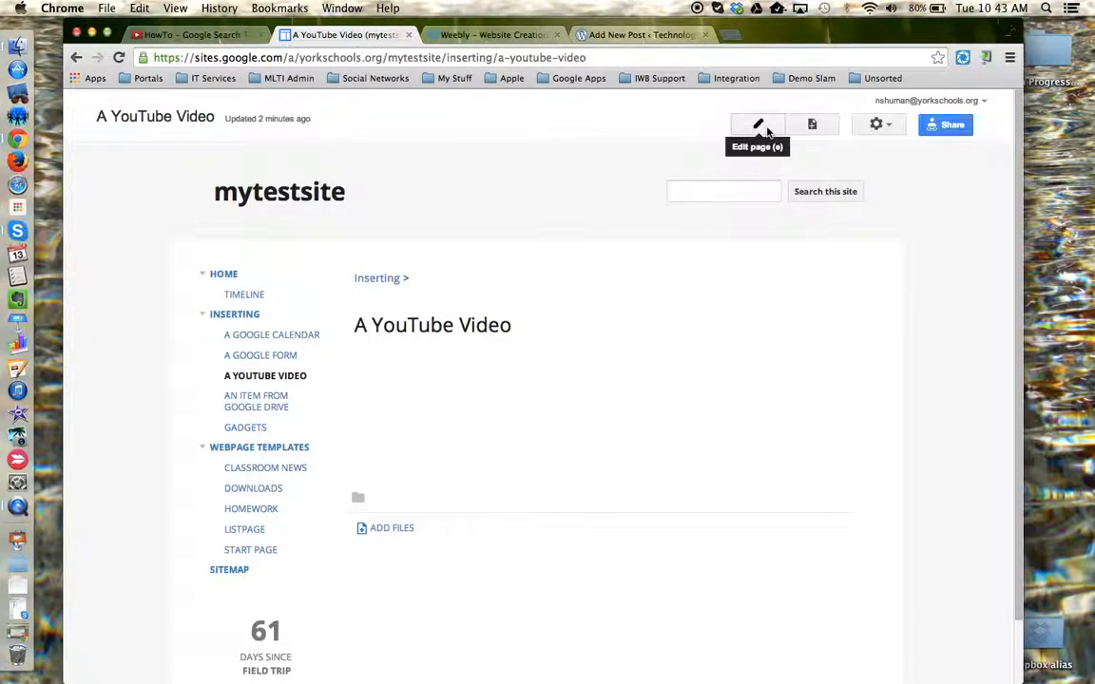
pyautogui.click(759, 125)
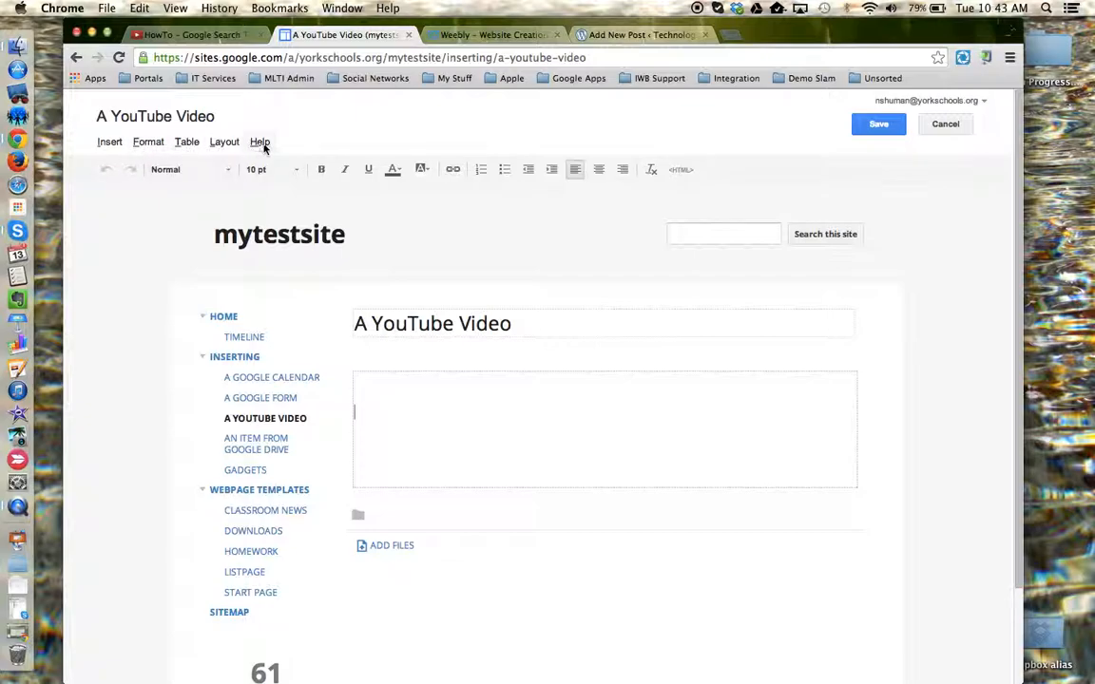
pyautogui.moveTo(110, 145)
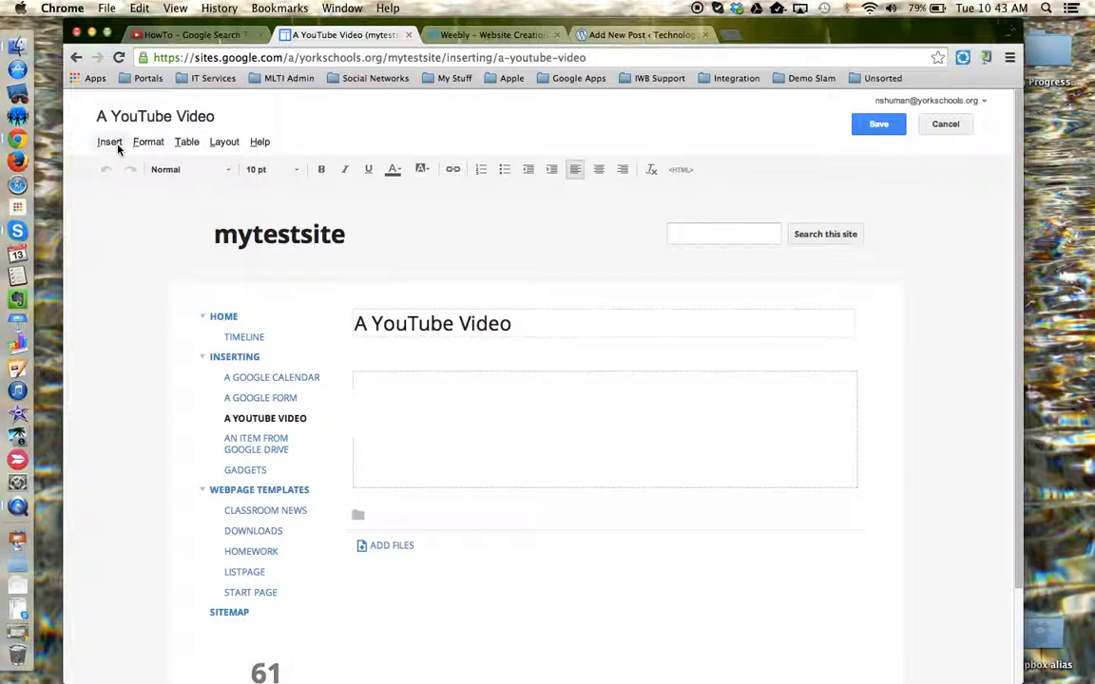
pyautogui.moveTo(109, 142)
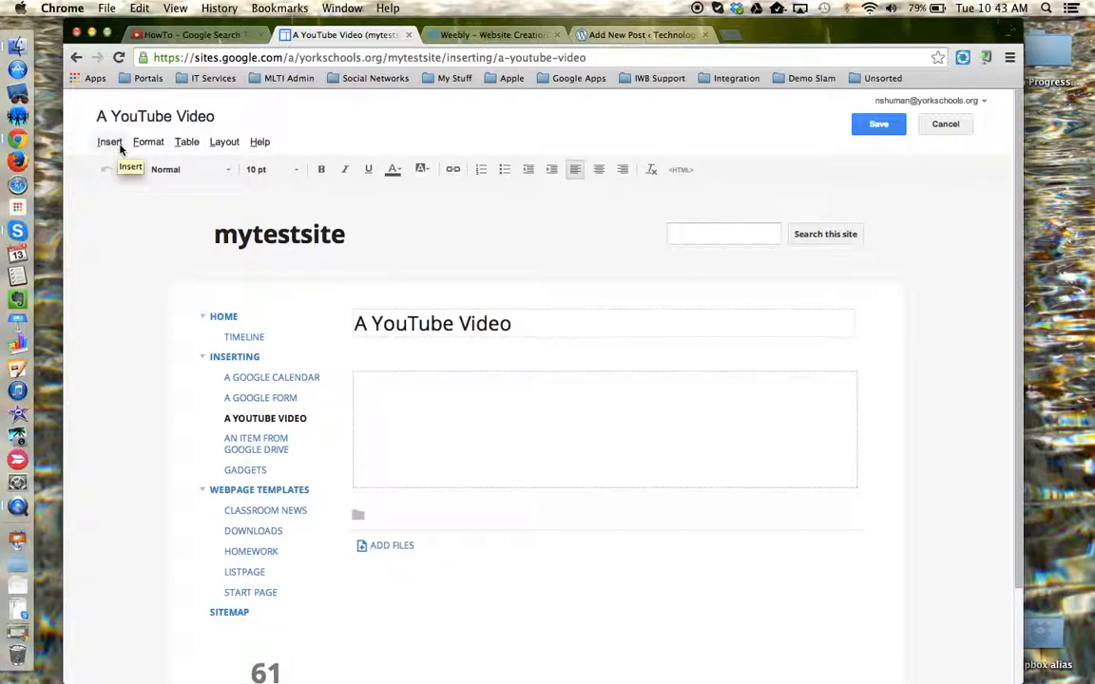
# Choose YouTube from the Insert menu to open the Insert YouTube Video dialog
pyautogui.click(109, 142)
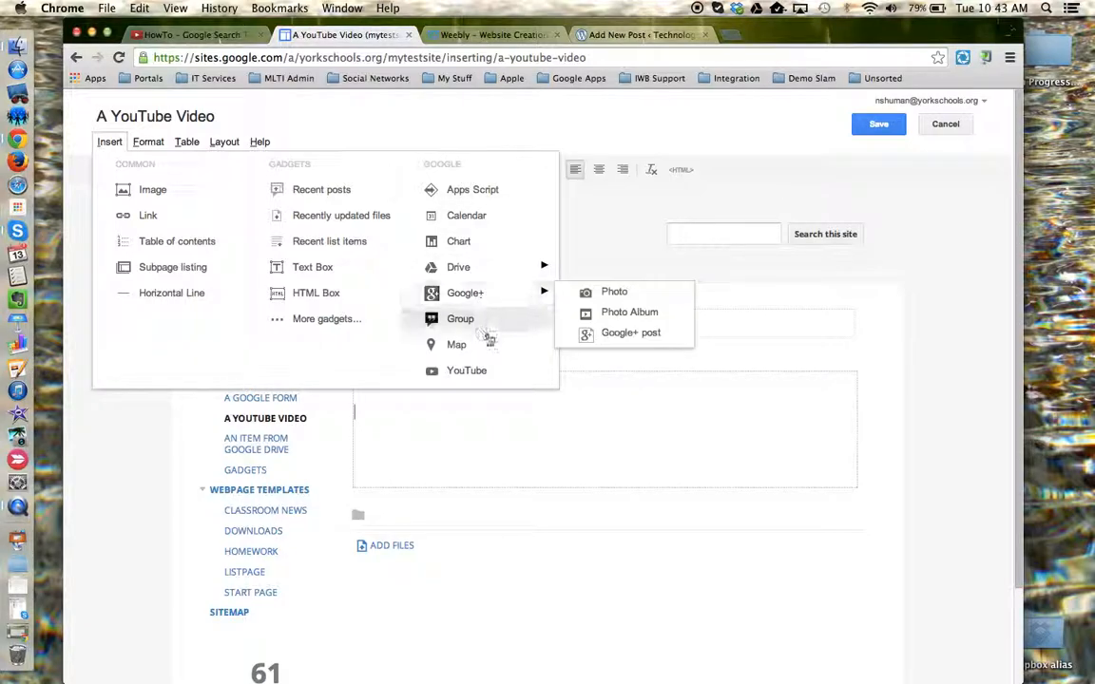
pyautogui.click(467, 370)
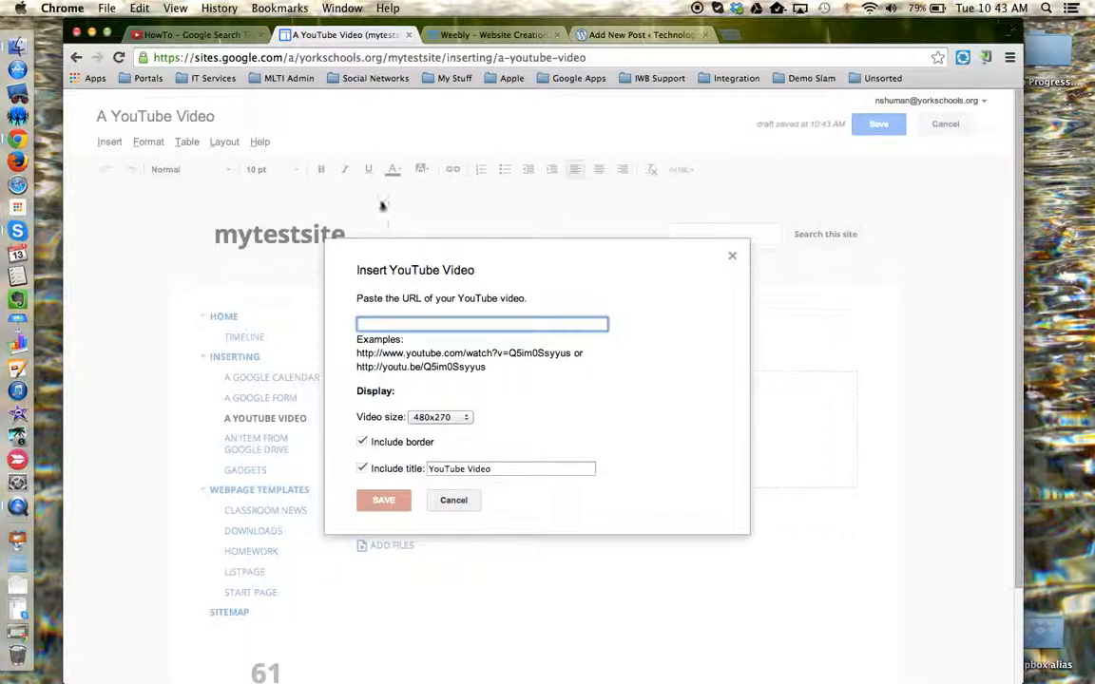
# Paste the share link, size the video 560x315, and insert the 'Google Search Tools' embed
pyautogui.click(139, 9)
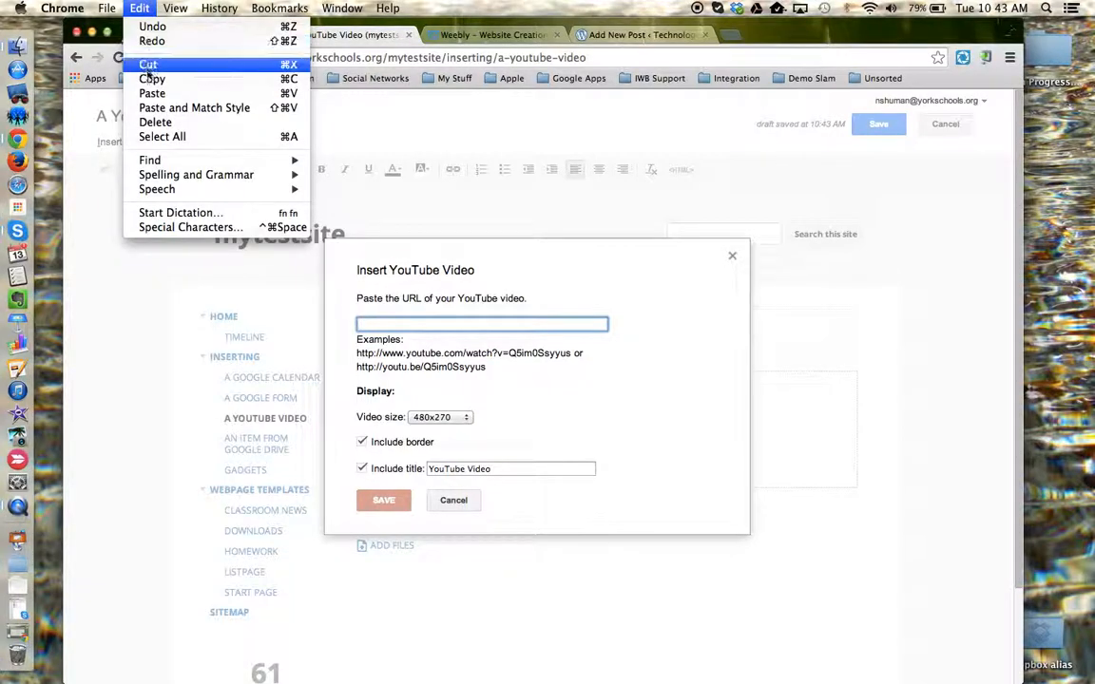
pyautogui.moveTo(152, 93)
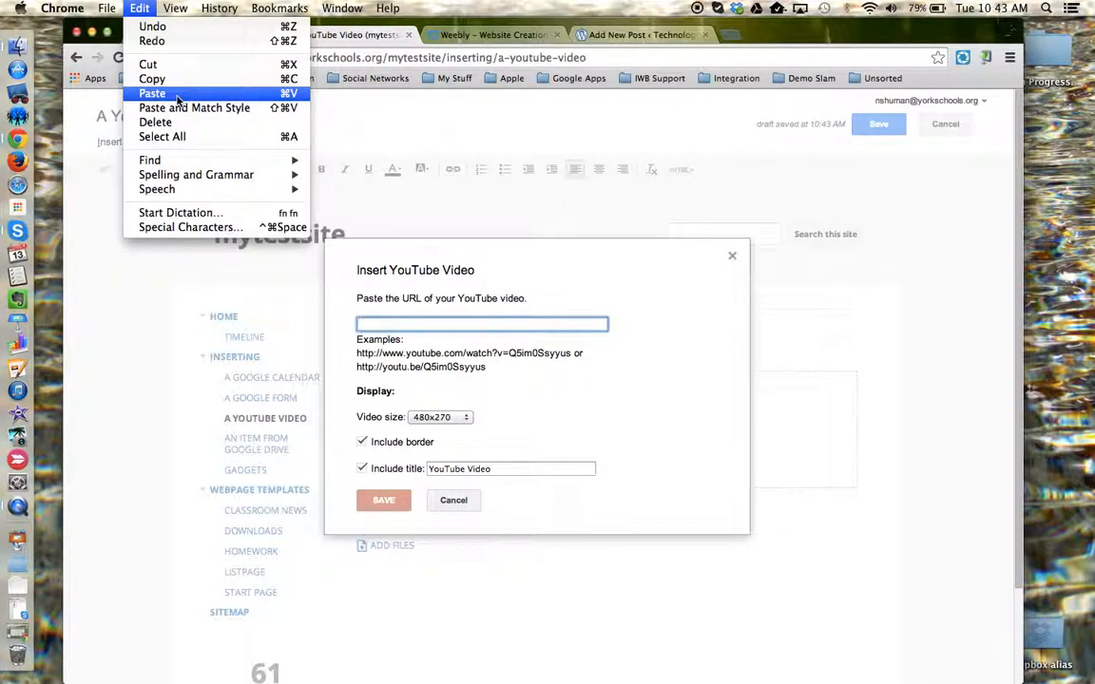
pyautogui.click(152, 93)
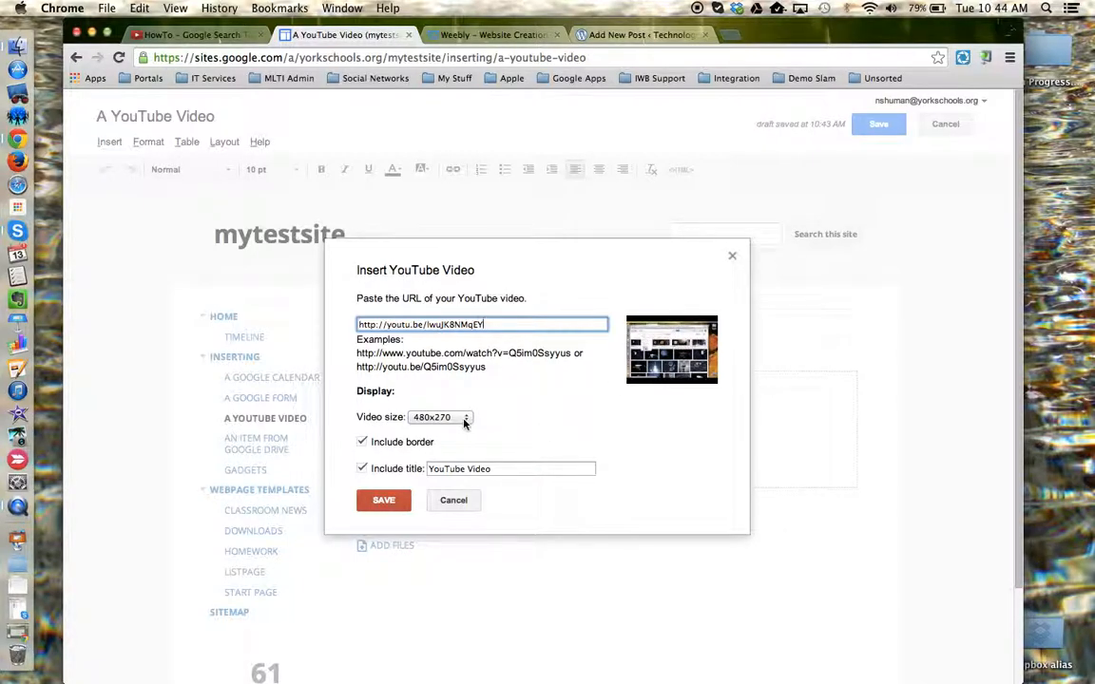
pyautogui.click(437, 416)
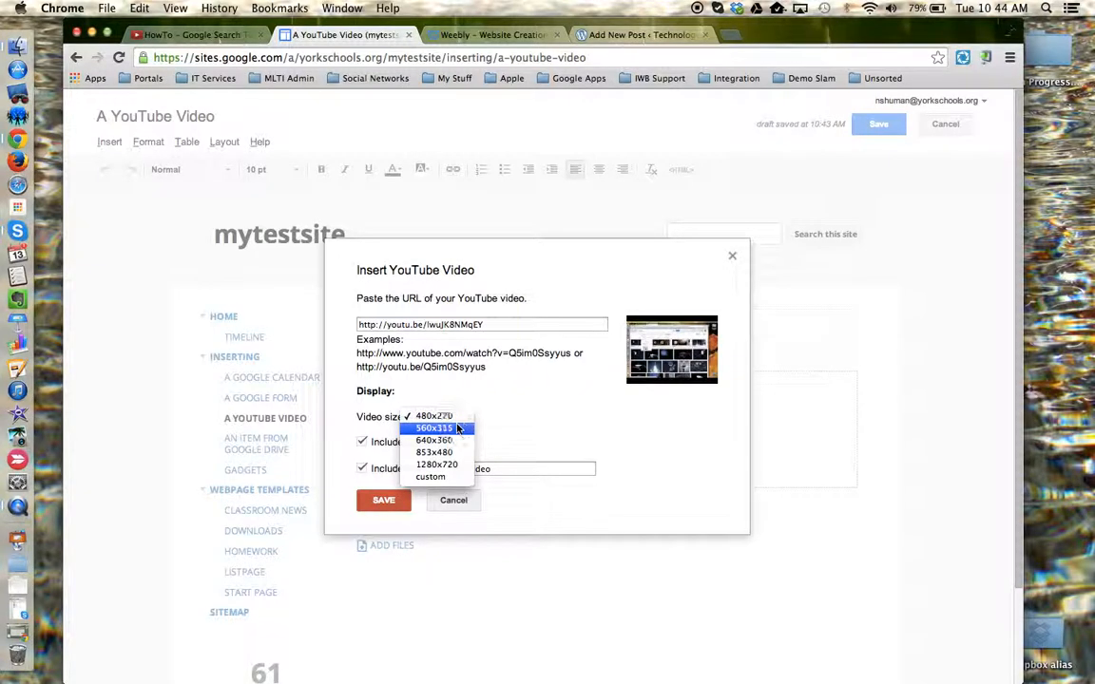
pyautogui.click(433, 427)
pyautogui.write('Google Search Tools')
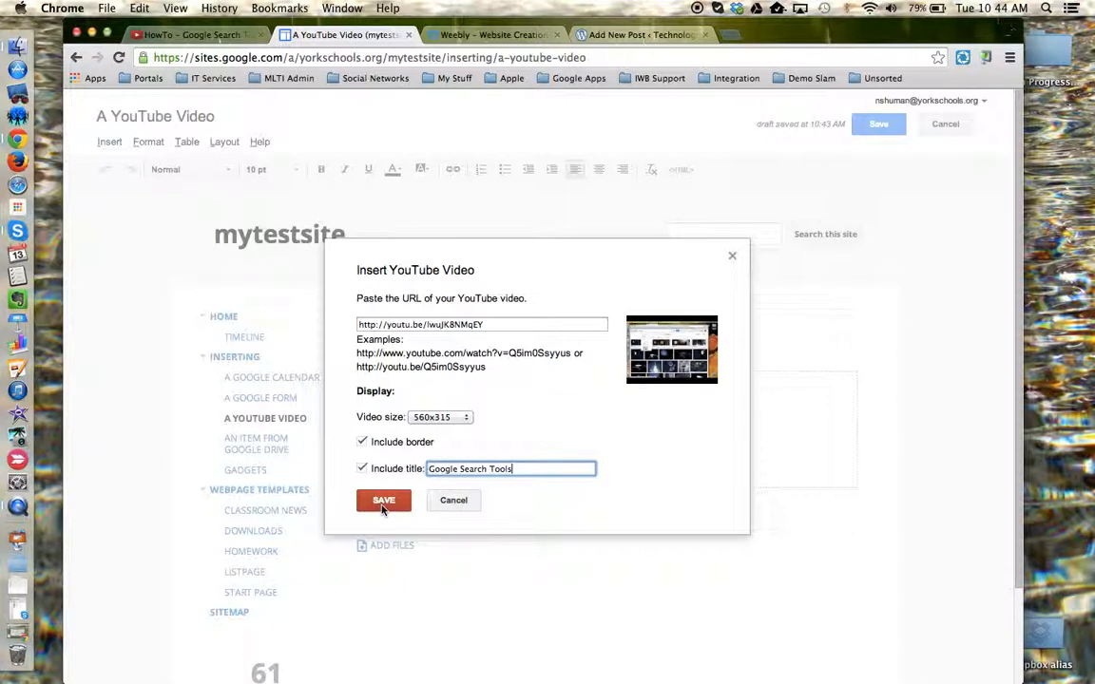
pyautogui.click(383, 500)
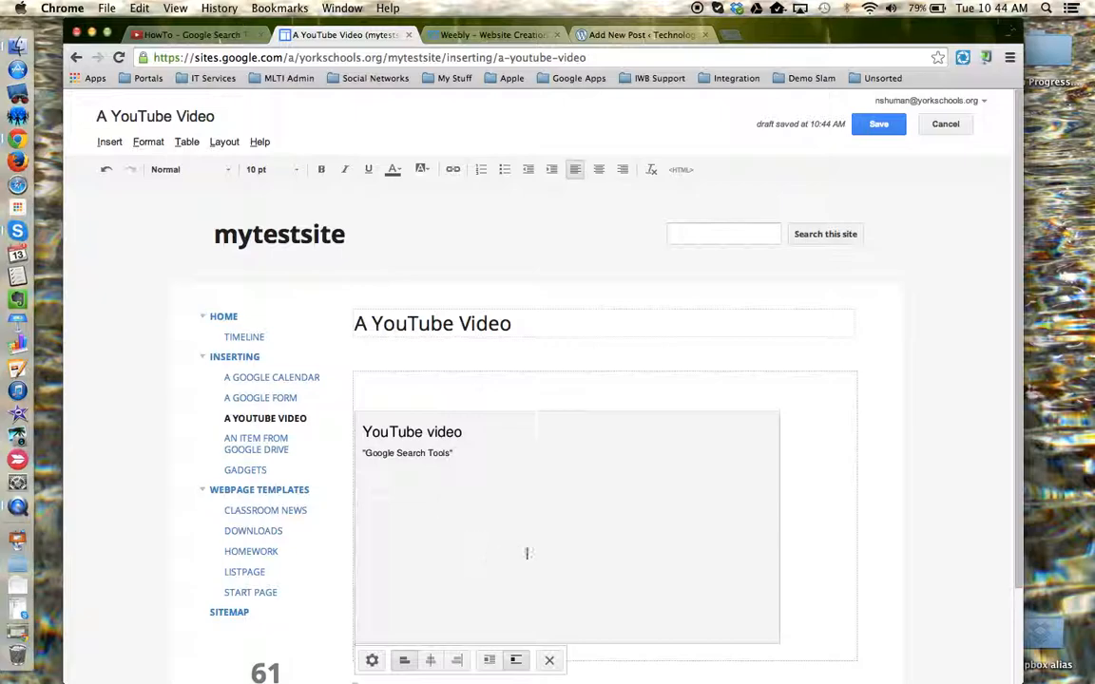
pyautogui.moveTo(404, 660)
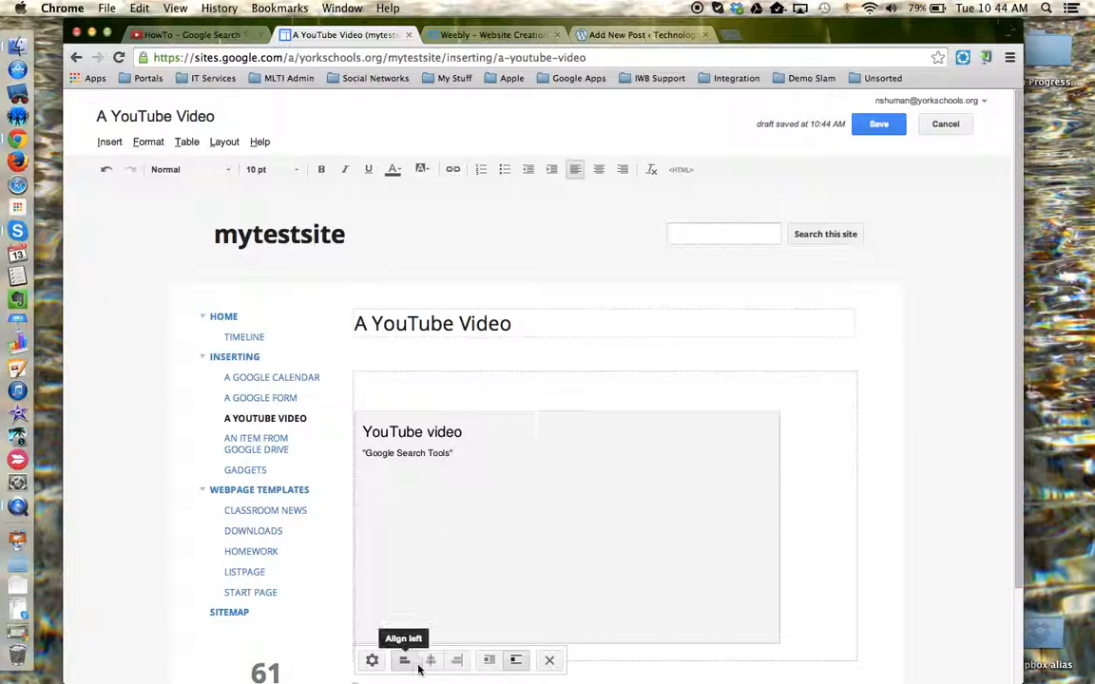
pyautogui.moveTo(488, 660)
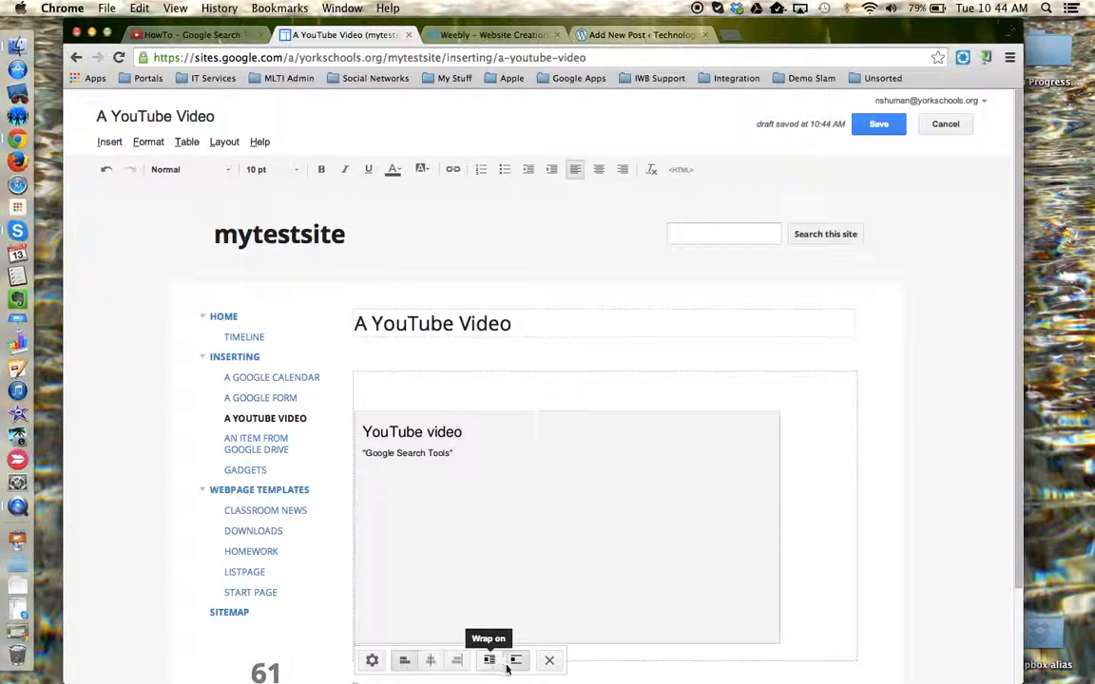
pyautogui.moveTo(550, 660)
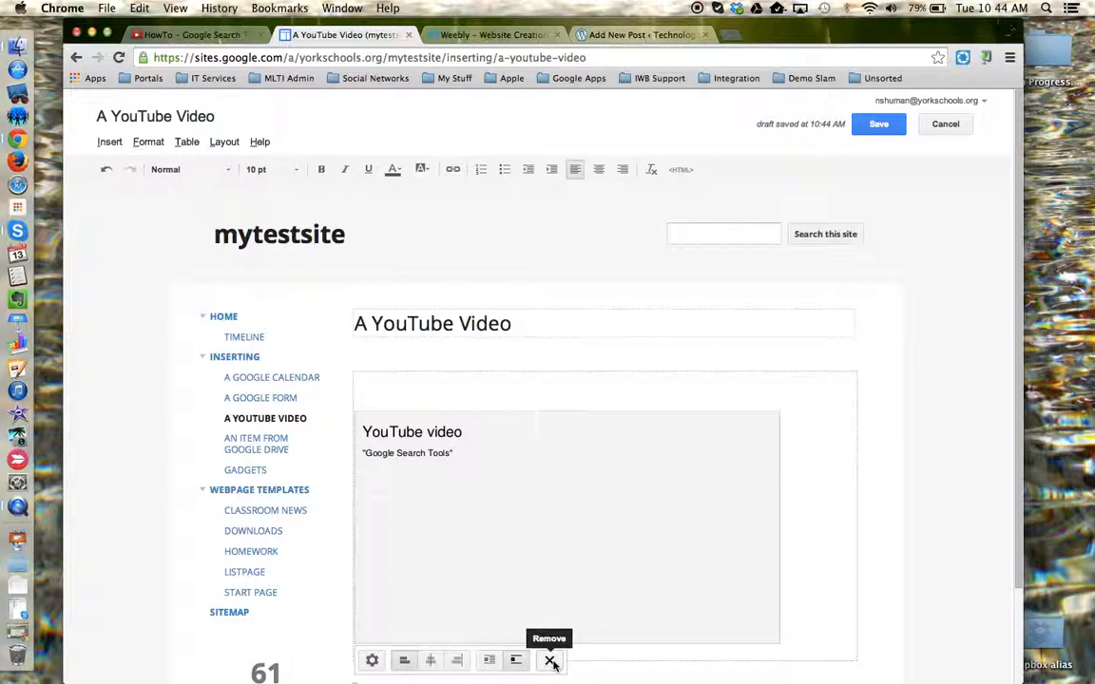
pyautogui.moveTo(372, 660)
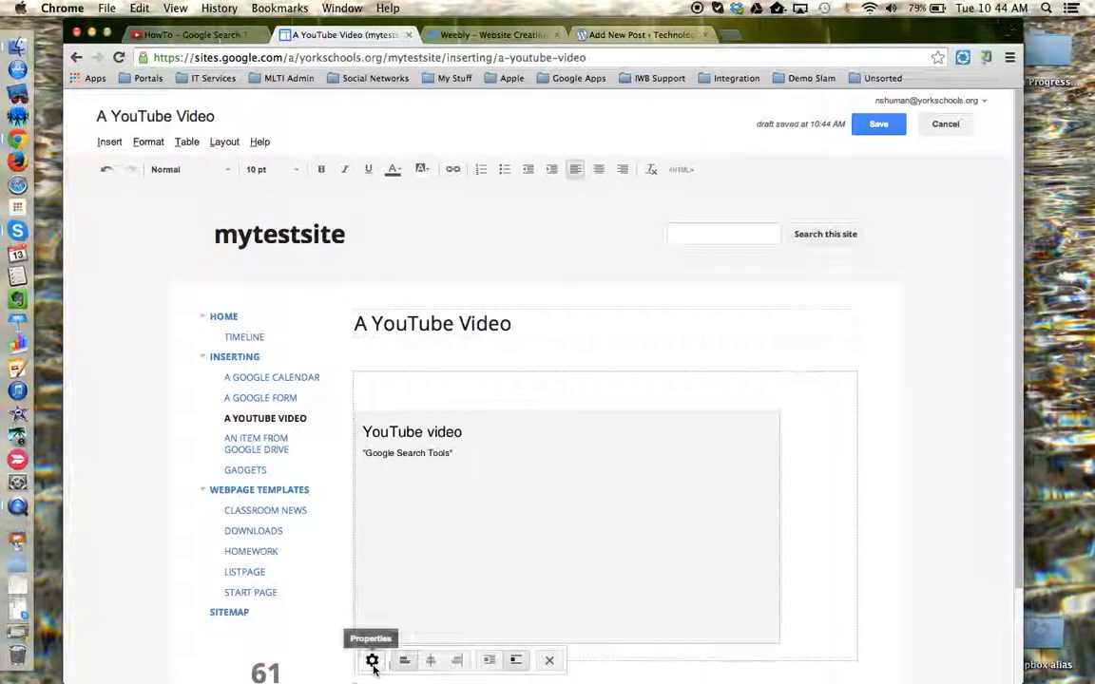
pyautogui.click(372, 659)
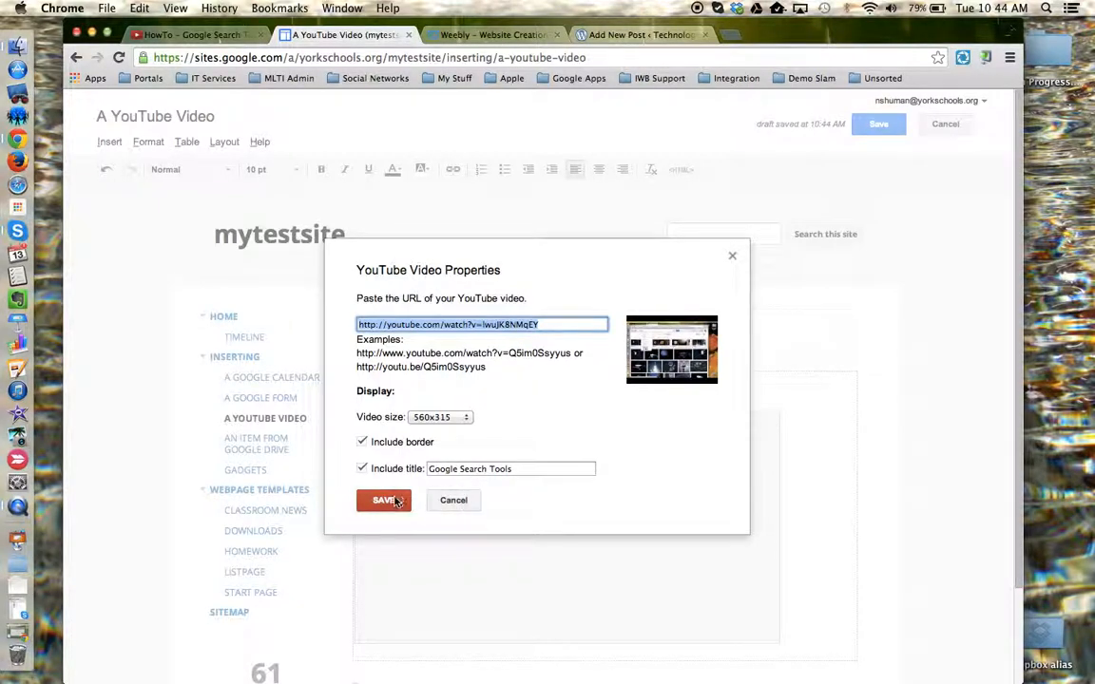
pyautogui.click(384, 500)
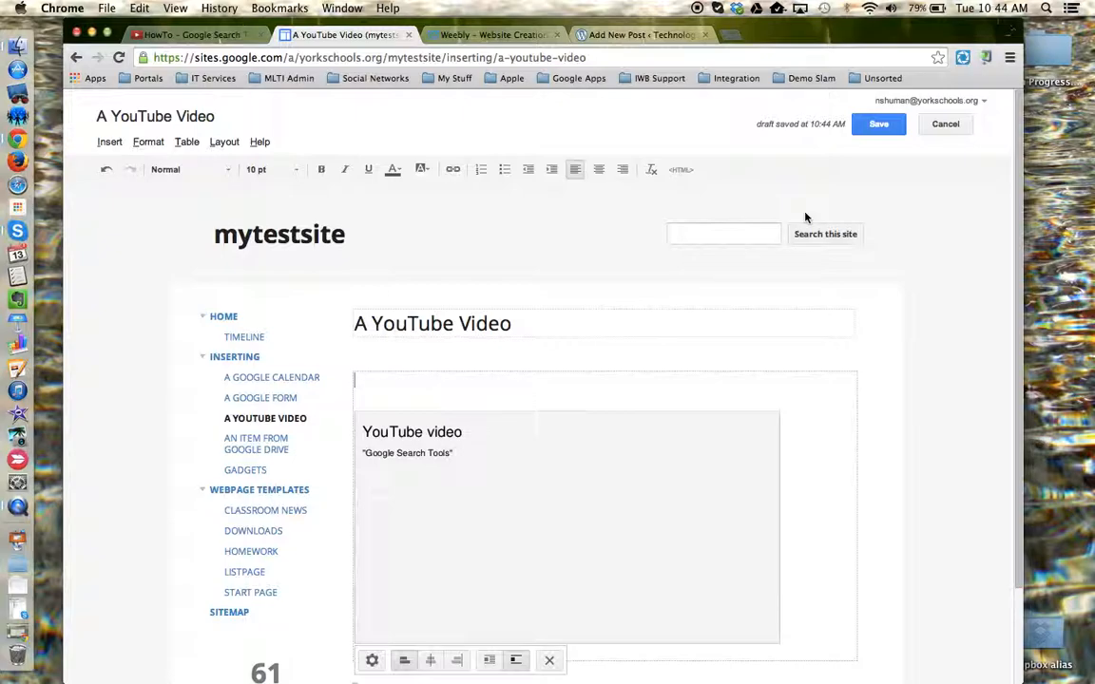
pyautogui.moveTo(878, 123)
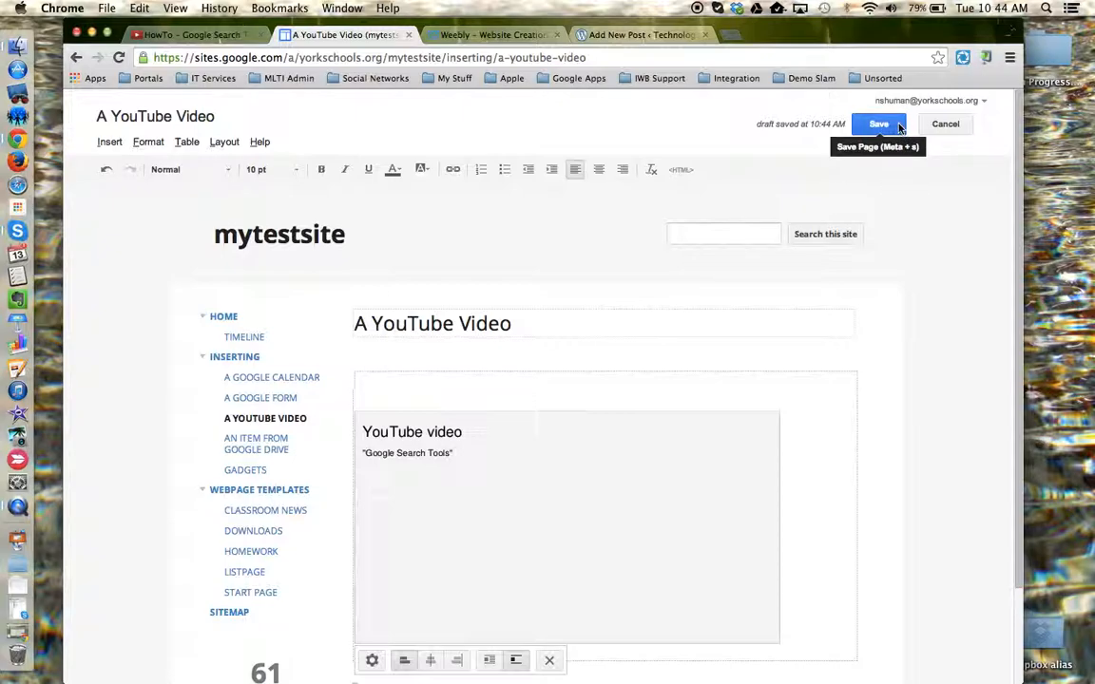
# Save the 'A YouTube Video' page with its Google Search Tools embed
pyautogui.click(878, 124)
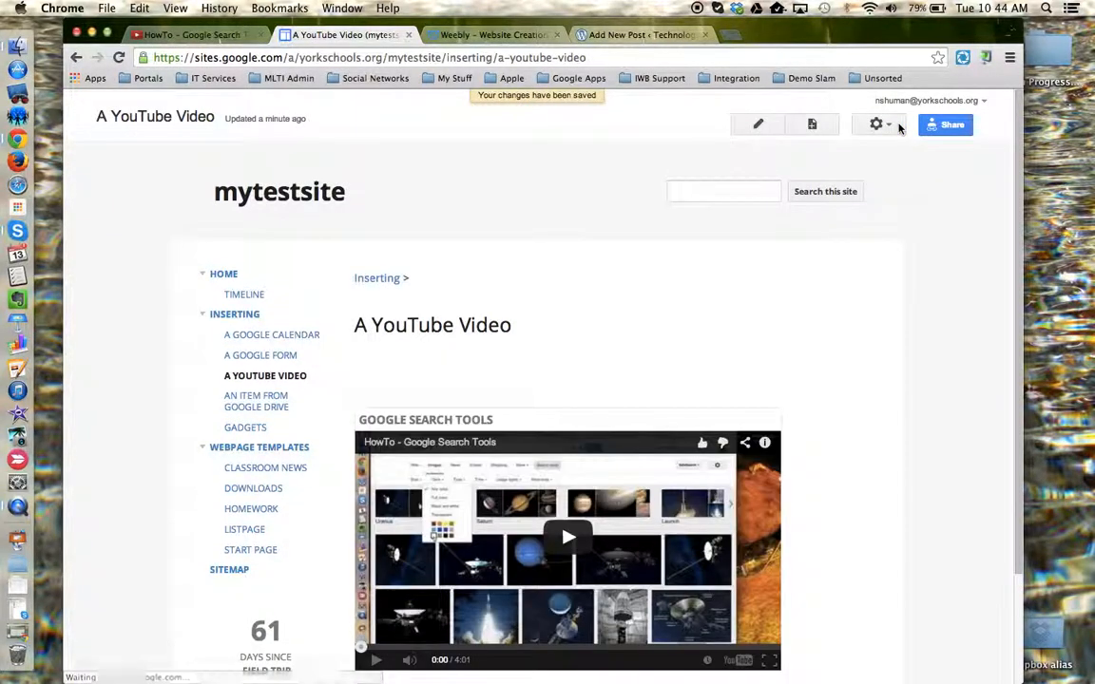
pyautogui.scroll(-3)
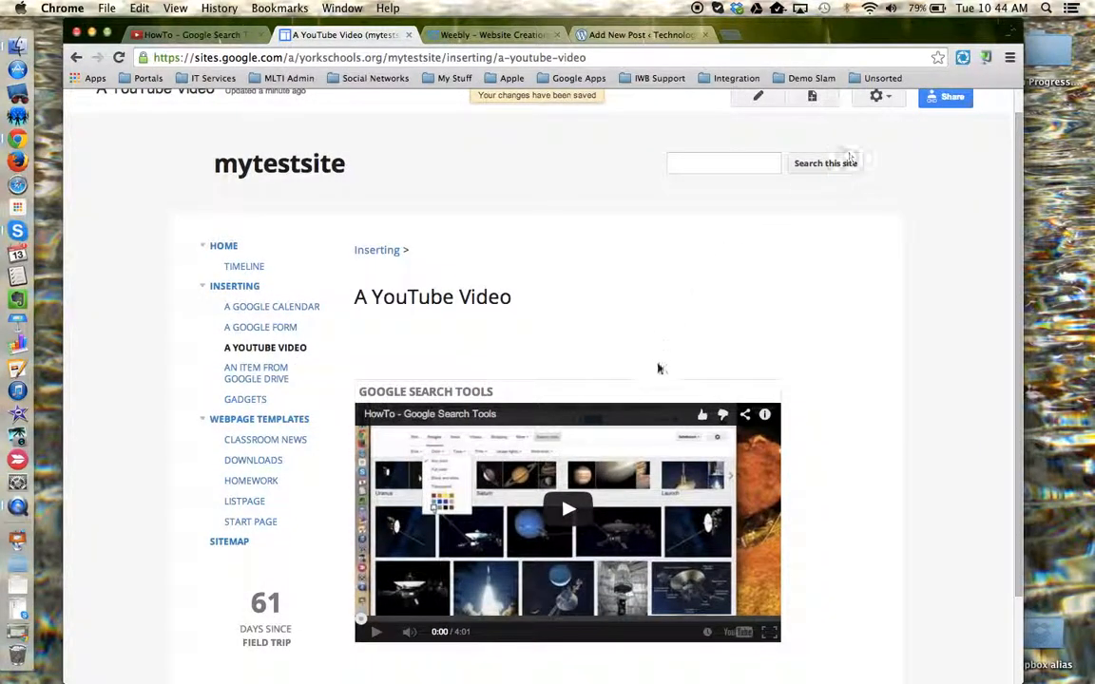
pyautogui.moveTo(547, 378)
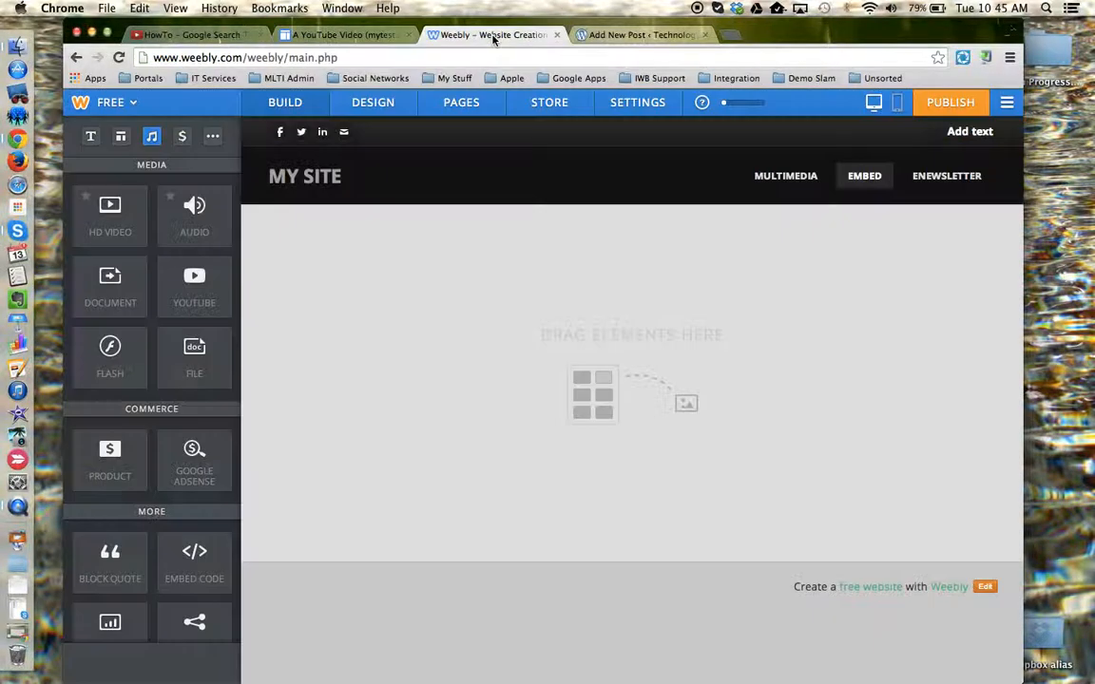
pyautogui.moveTo(440, 505)
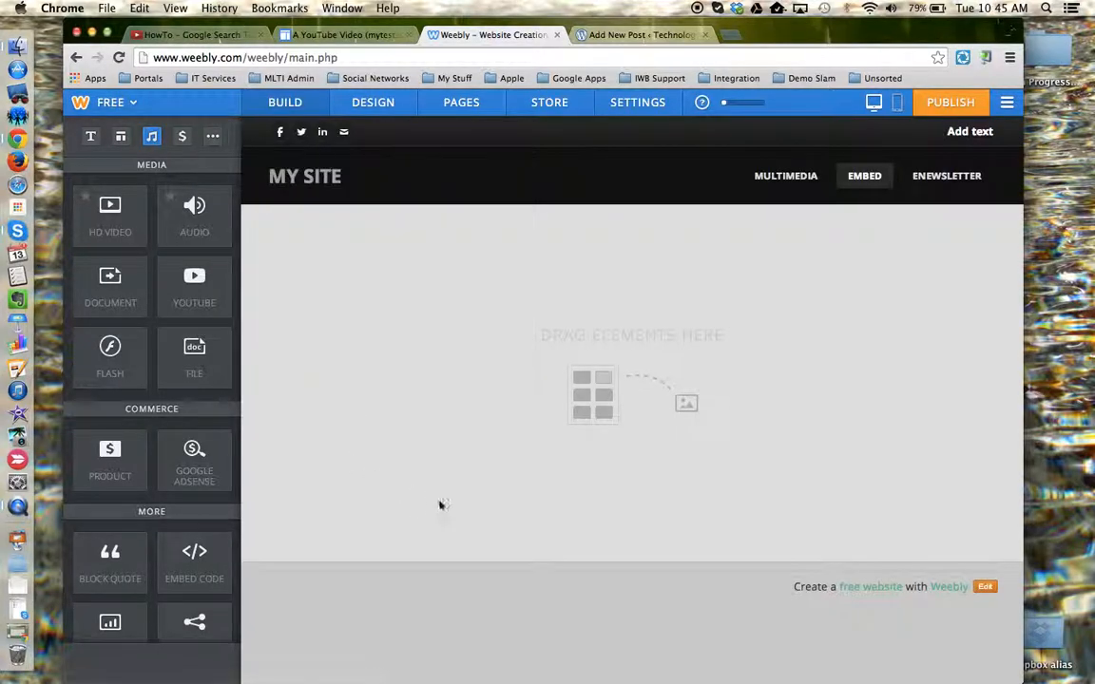
pyautogui.moveTo(285, 261)
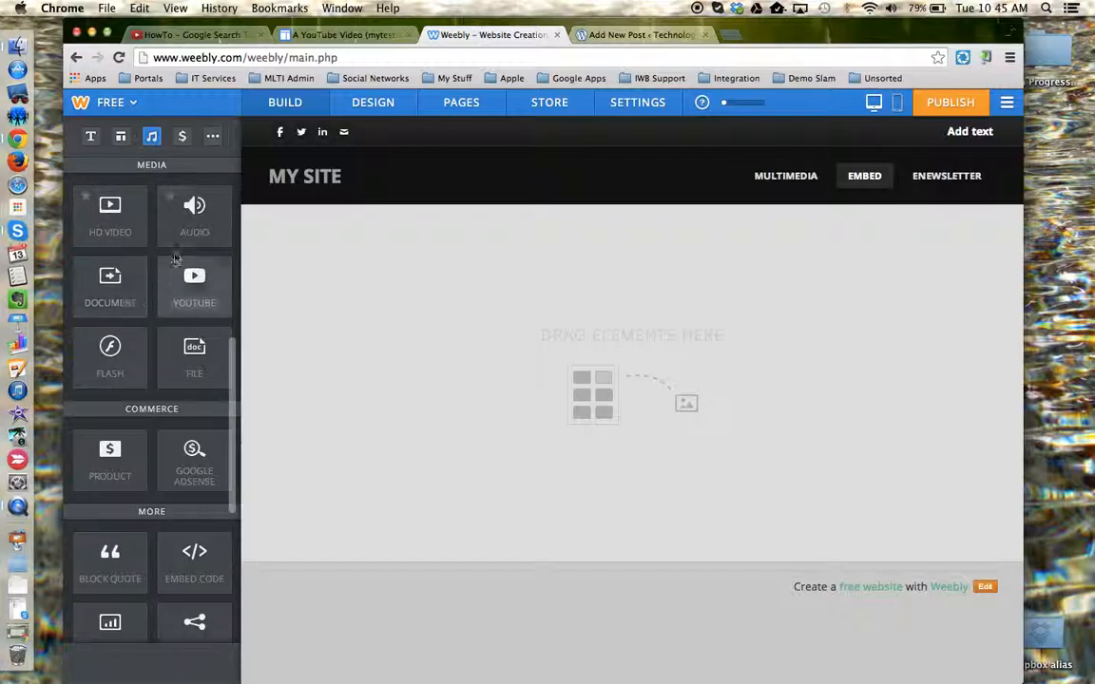
pyautogui.moveTo(194, 214)
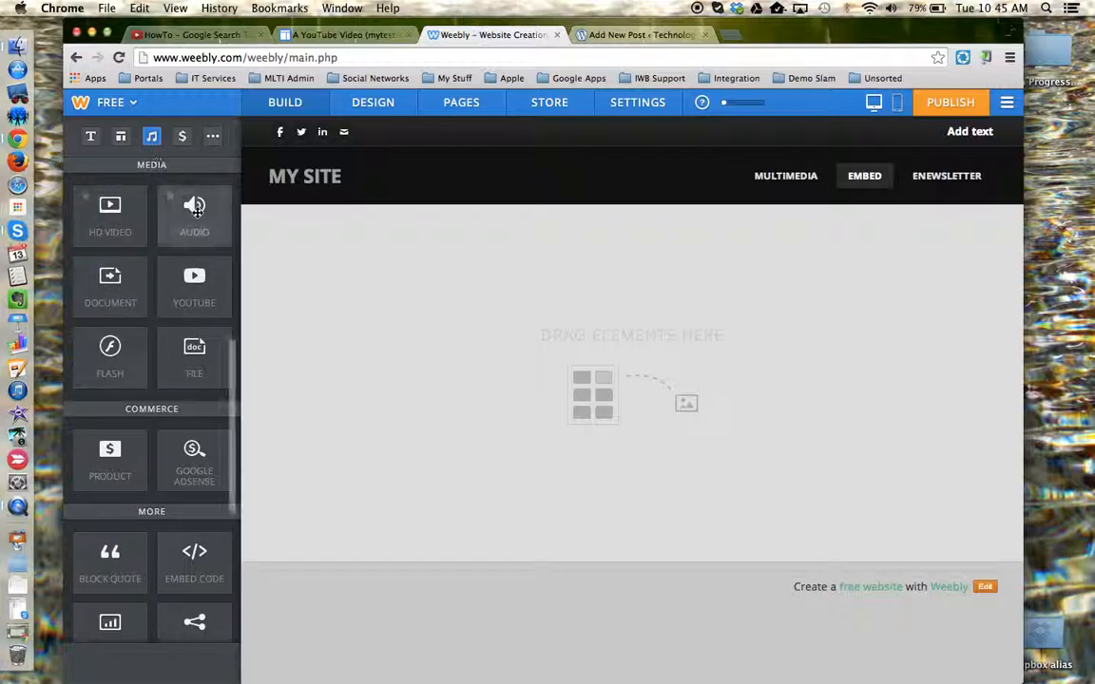
pyautogui.moveTo(194, 285)
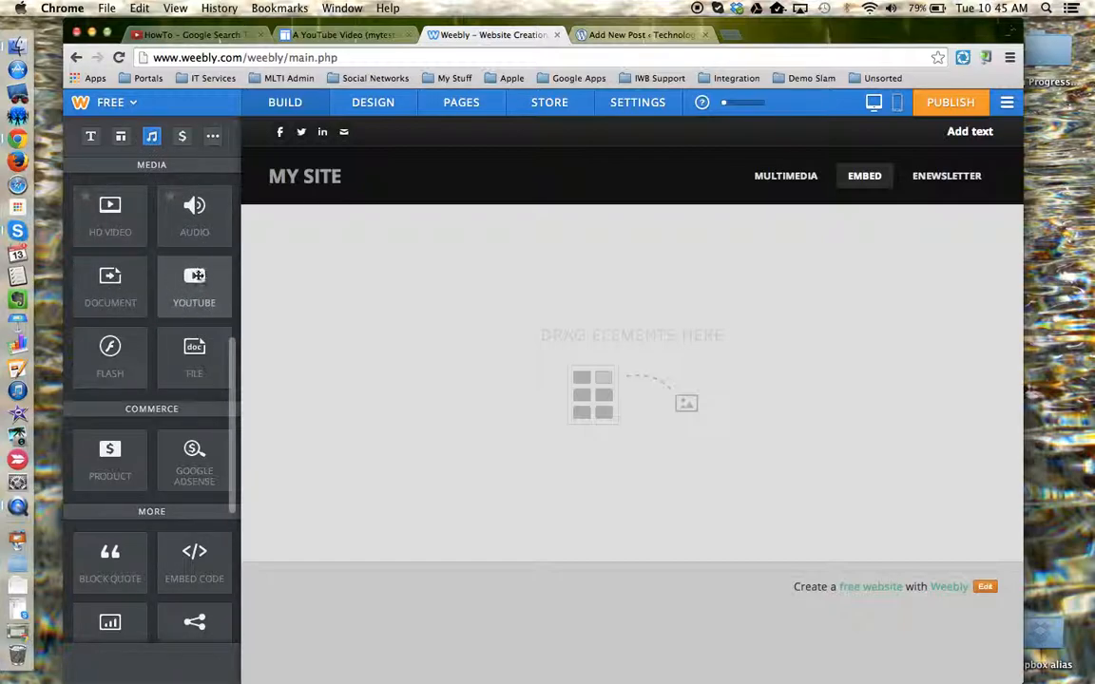
# Drag a YouTube element from the Media panel into the Weebly page content
pyautogui.moveTo(194, 285); pyautogui.dragTo(425, 273)
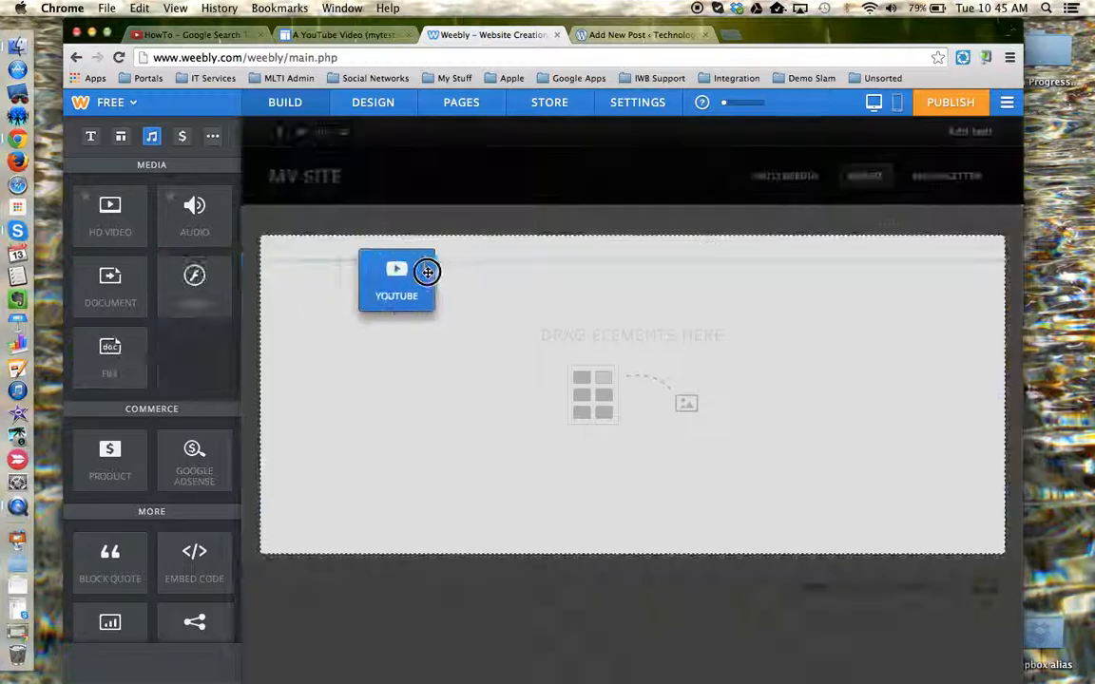
pyautogui.moveTo(397, 279); pyautogui.dragTo(443, 336)
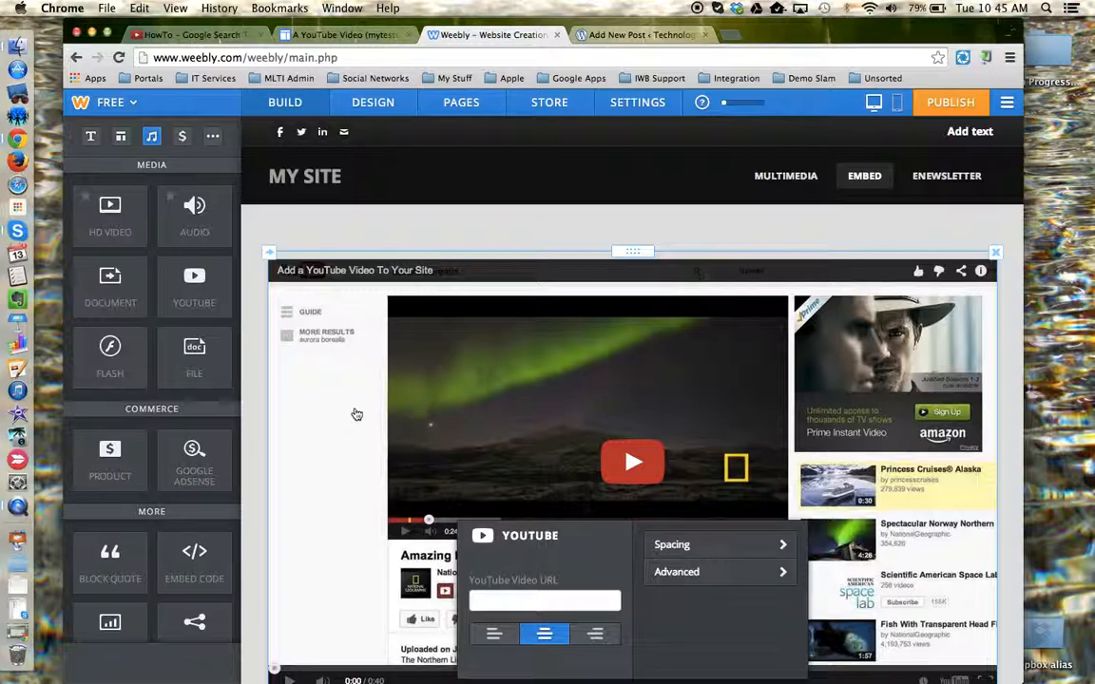
# Paste the Google Search Tools link into the YouTube element and set its size to Extra Large
pyautogui.click(545, 599)
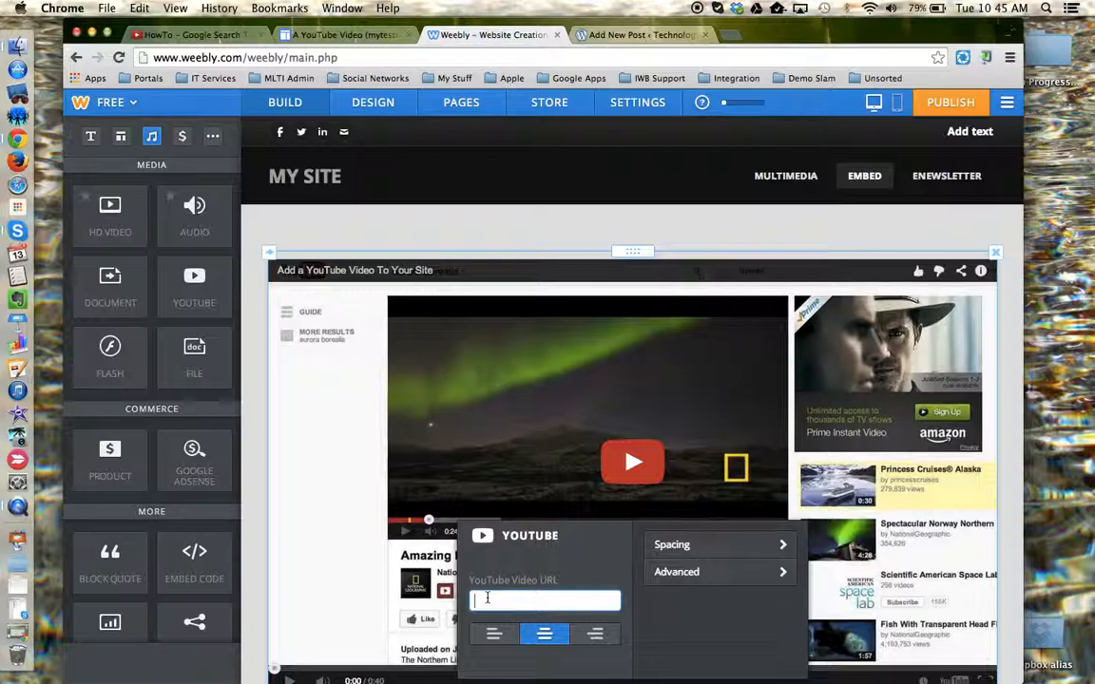
pyautogui.click(138, 7)
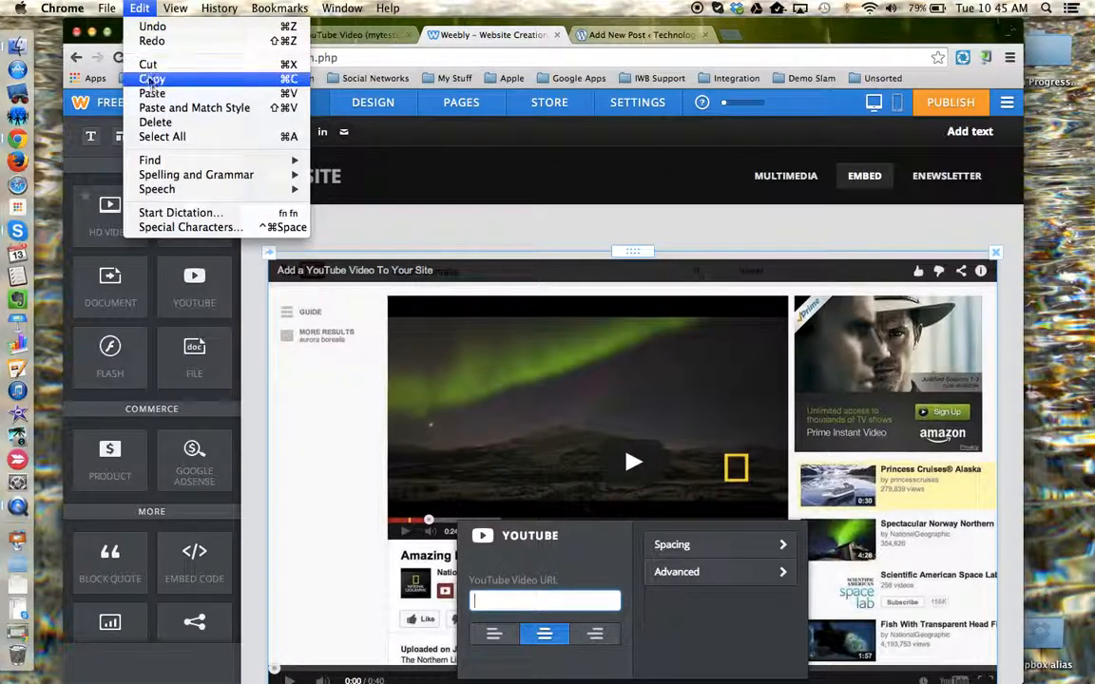
pyautogui.click(151, 93)
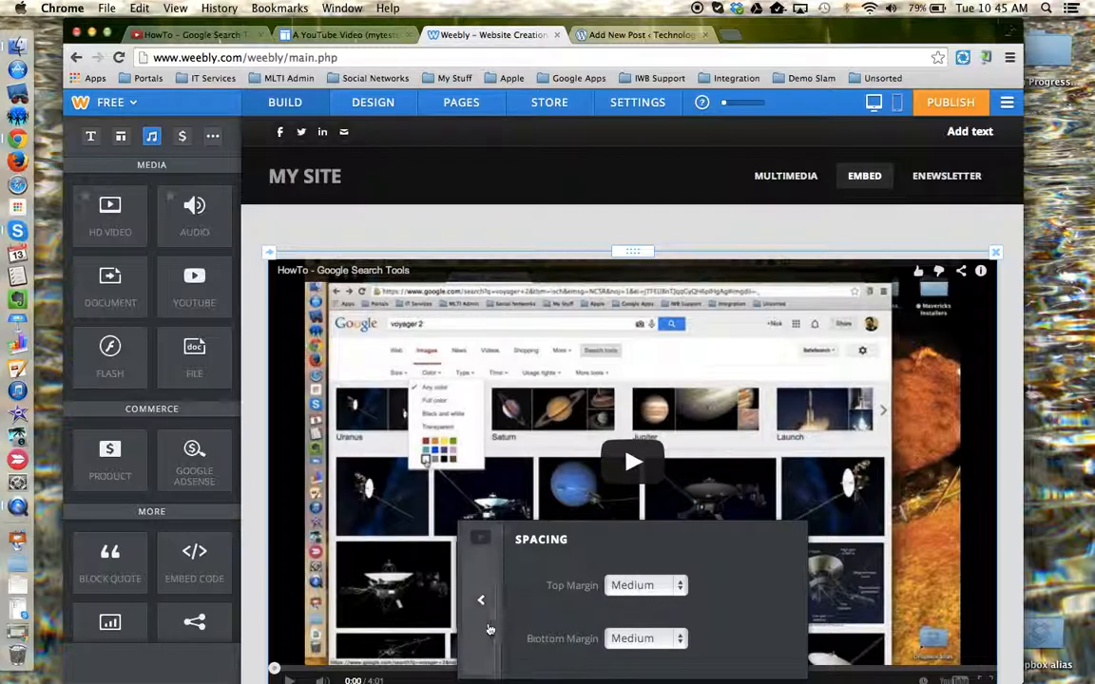
pyautogui.click(481, 599)
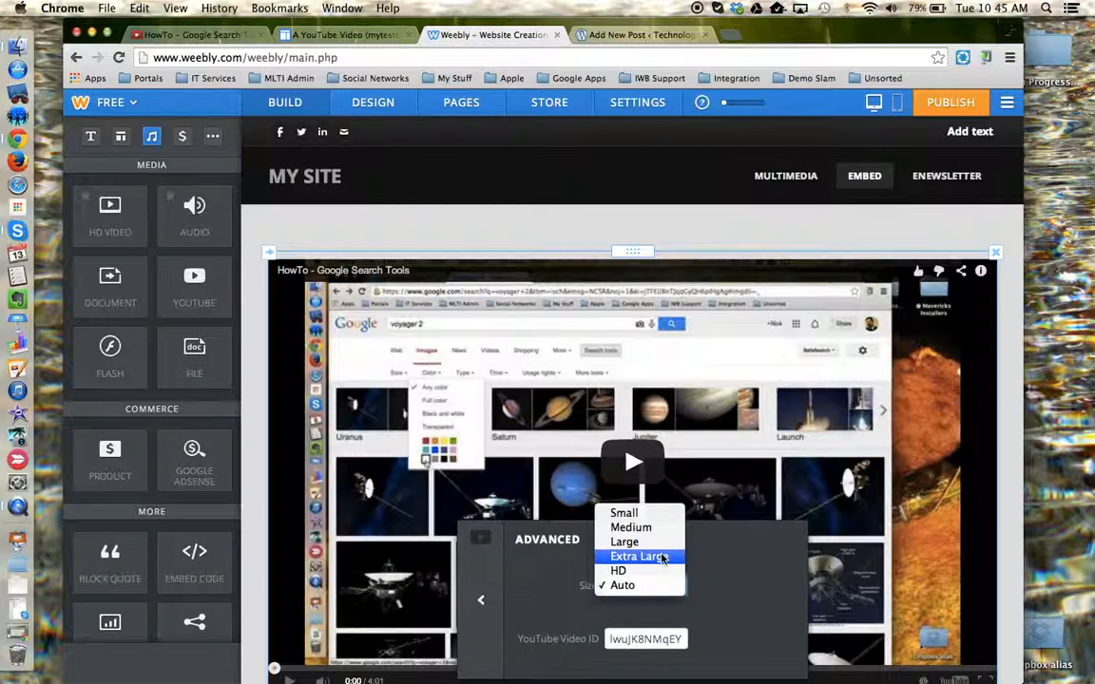
pyautogui.click(638, 557)
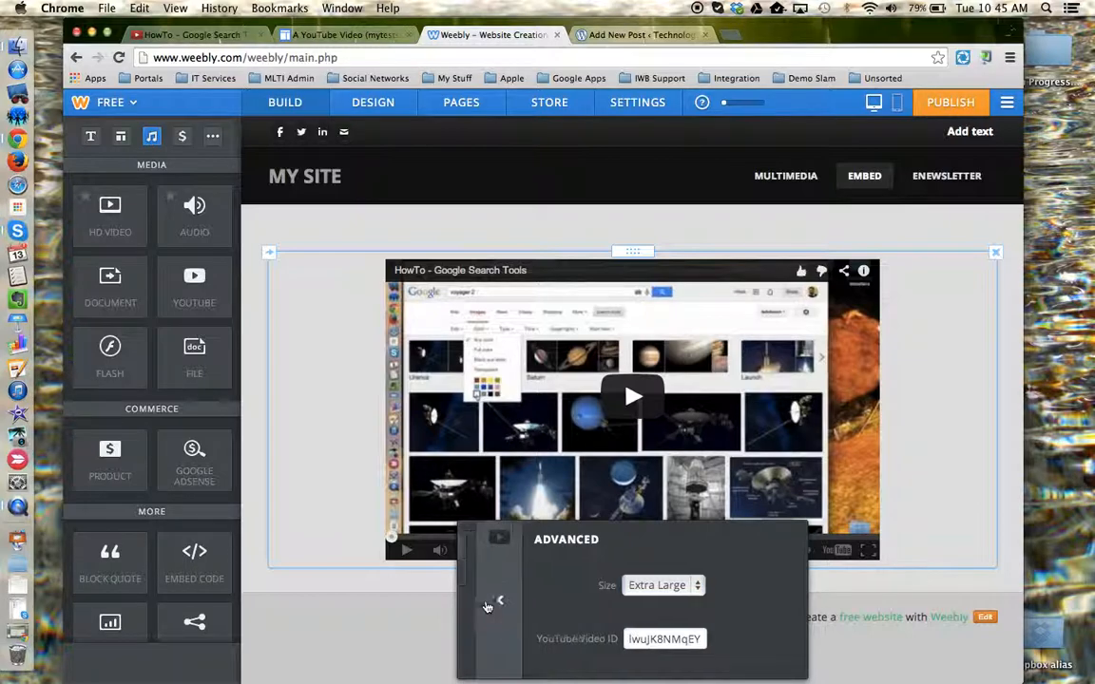
pyautogui.click(374, 604)
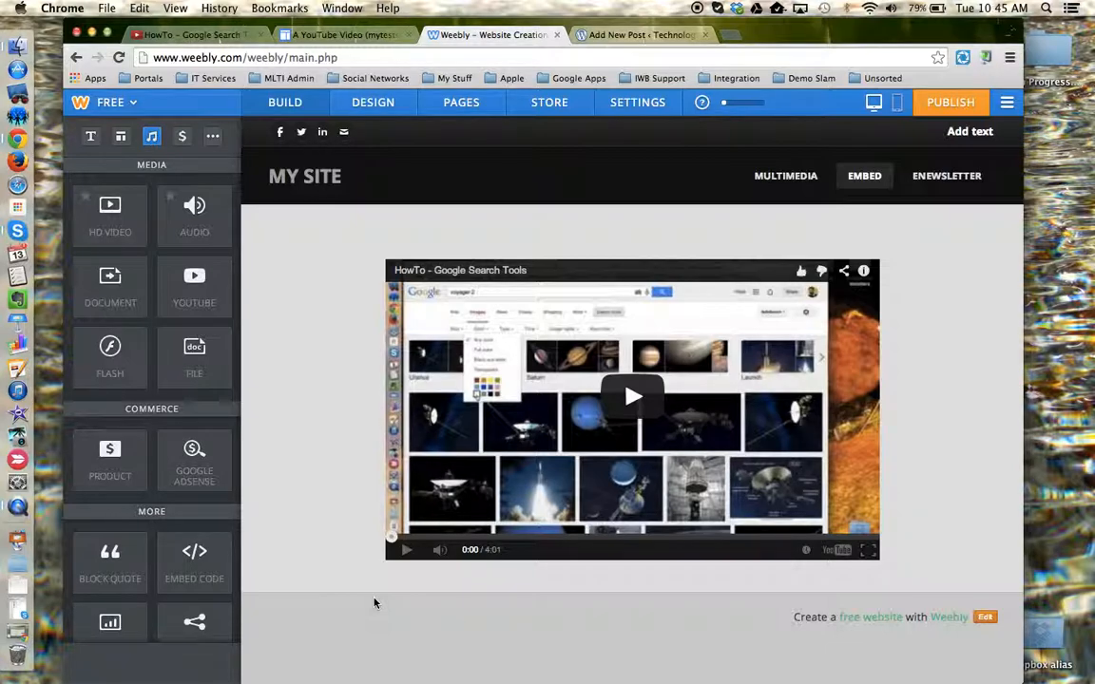
pyautogui.moveTo(946, 128)
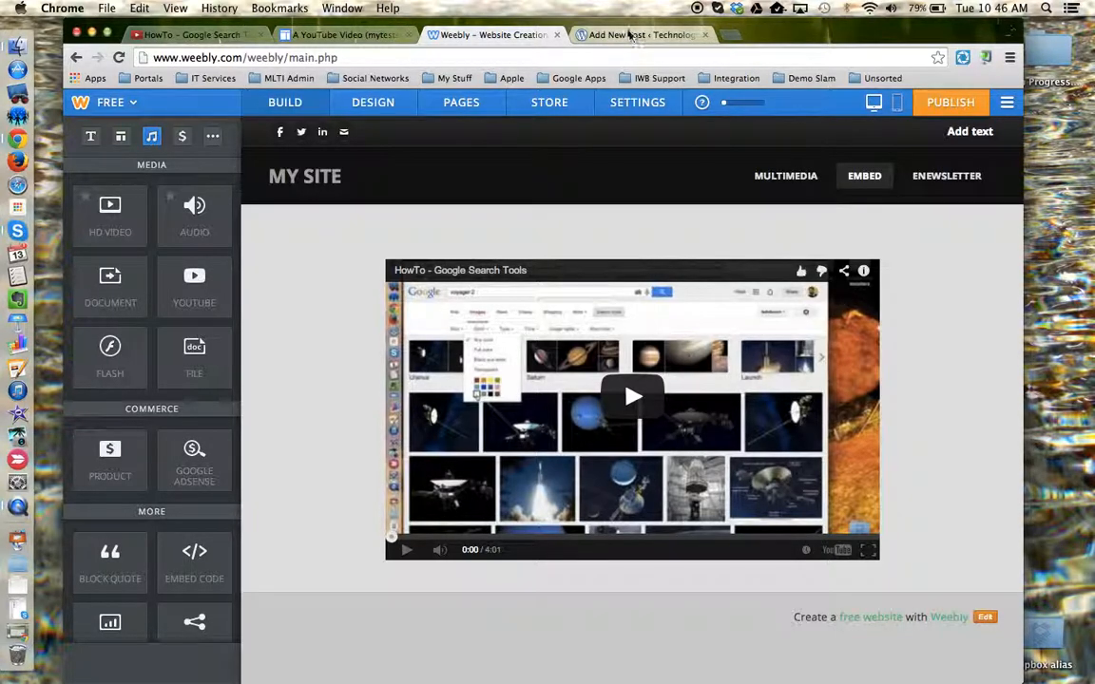
# Switch to the WordPress Add New Post tab titled 'YouTube Video'
pyautogui.click(642, 35)
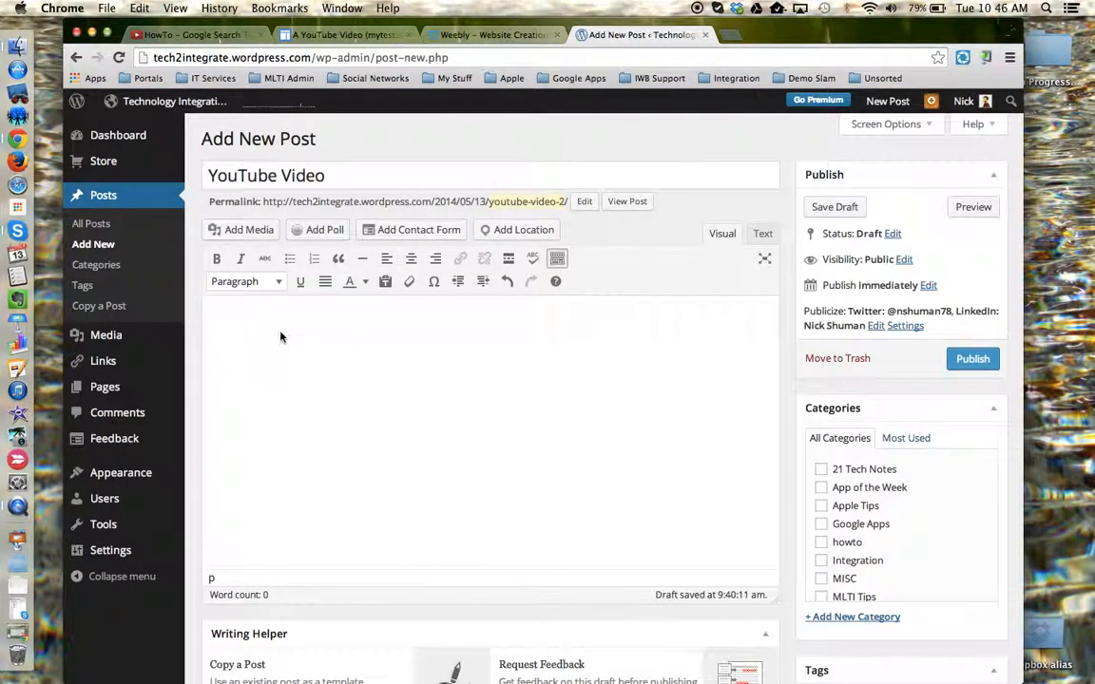
# Click into the empty post body and open the Add Media window
pyautogui.click(271, 337)
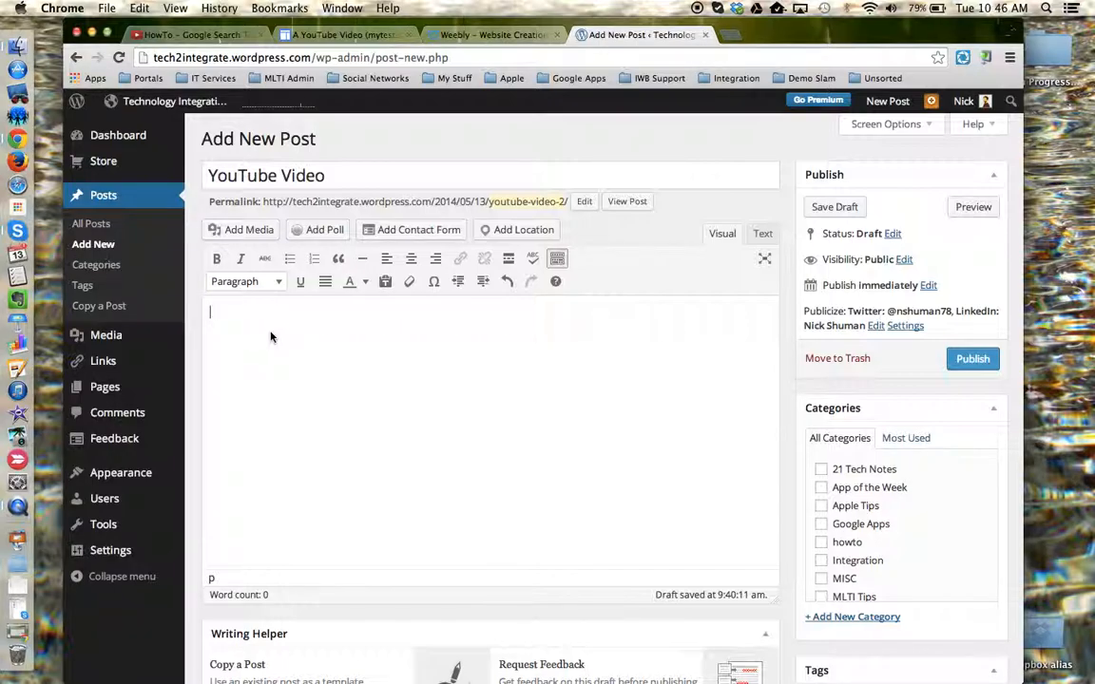
pyautogui.moveTo(249, 229)
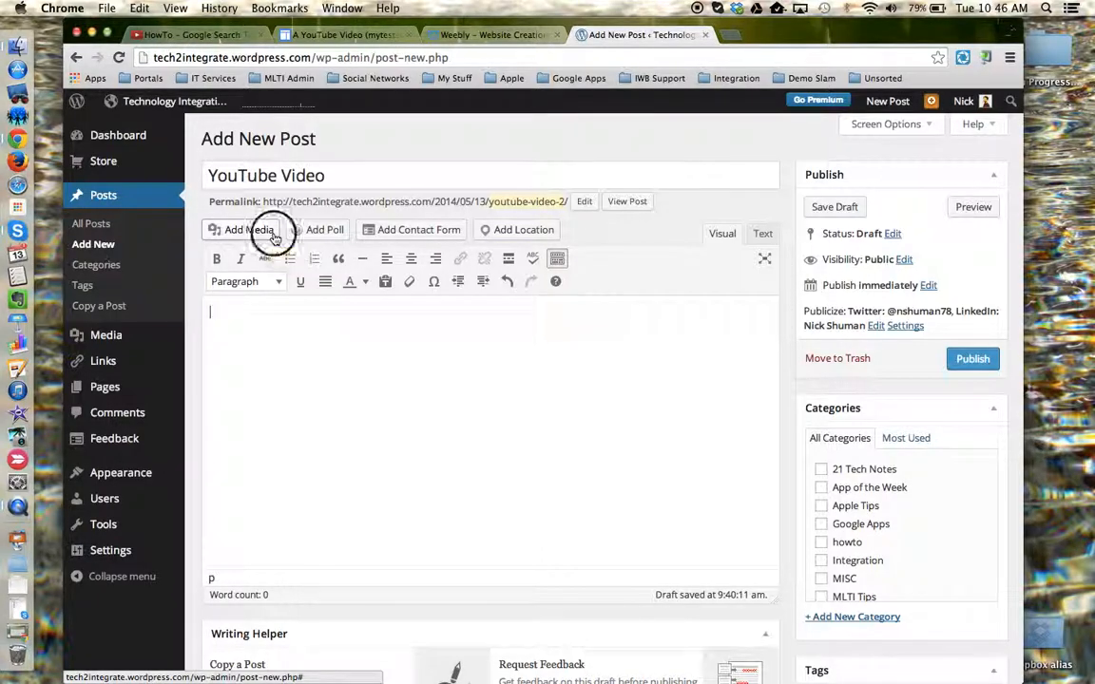
pyautogui.click(249, 229)
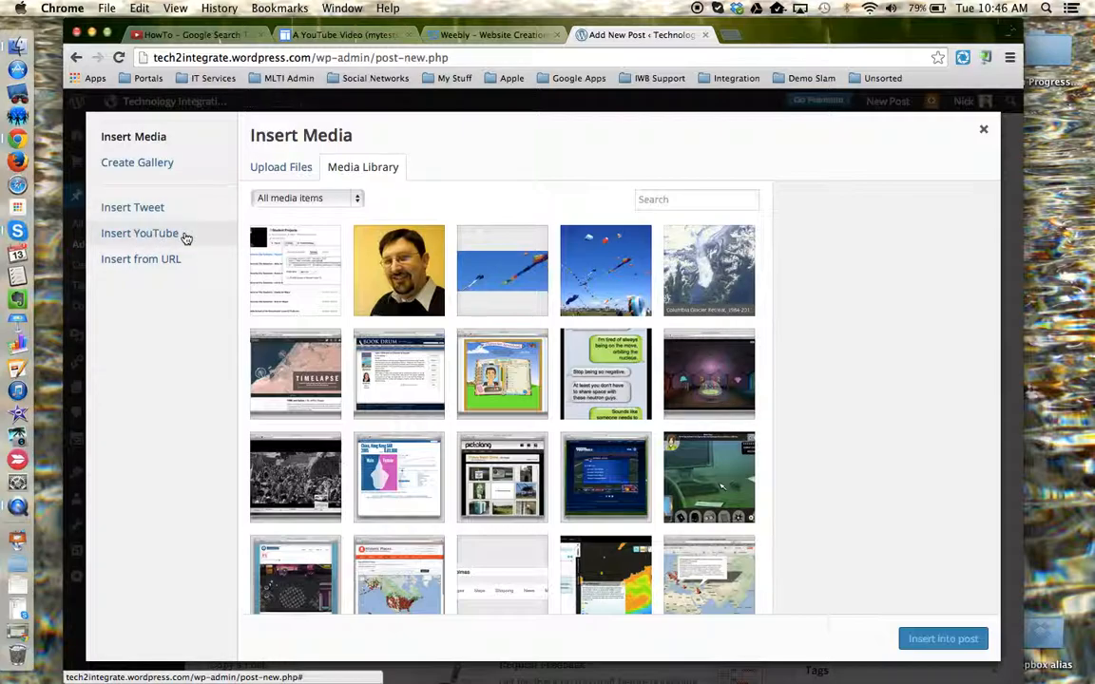
# Search Insert YouTube with the youtu.be link and insert 'HowTo - Google Search Tools' into the post
pyautogui.click(140, 233)
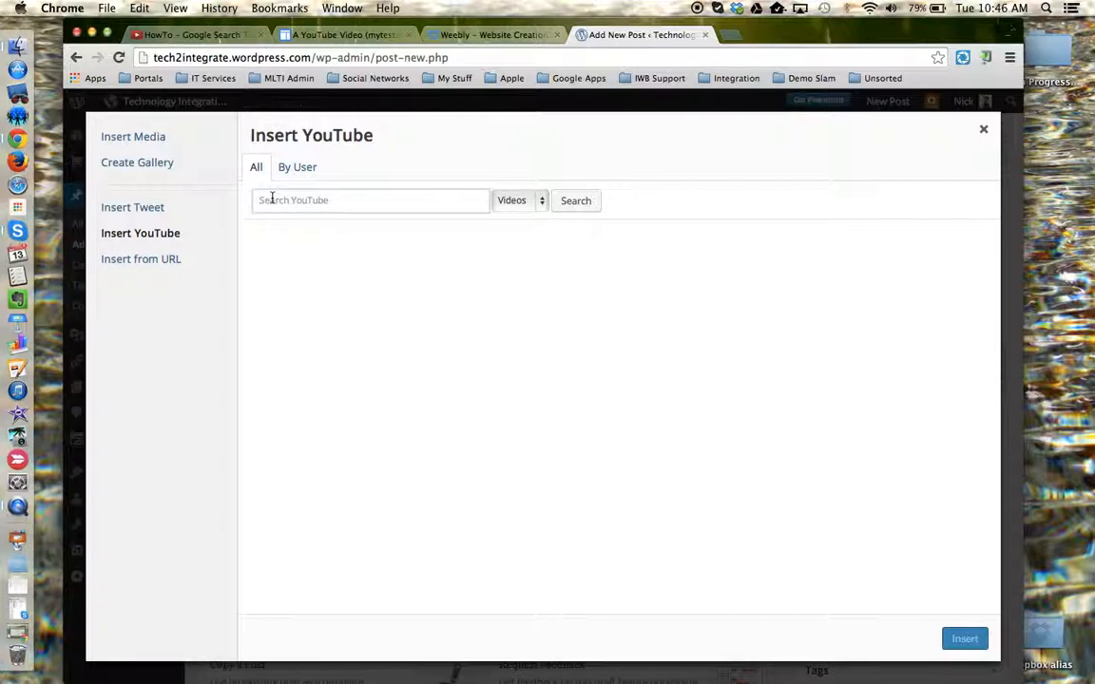
pyautogui.click(139, 8)
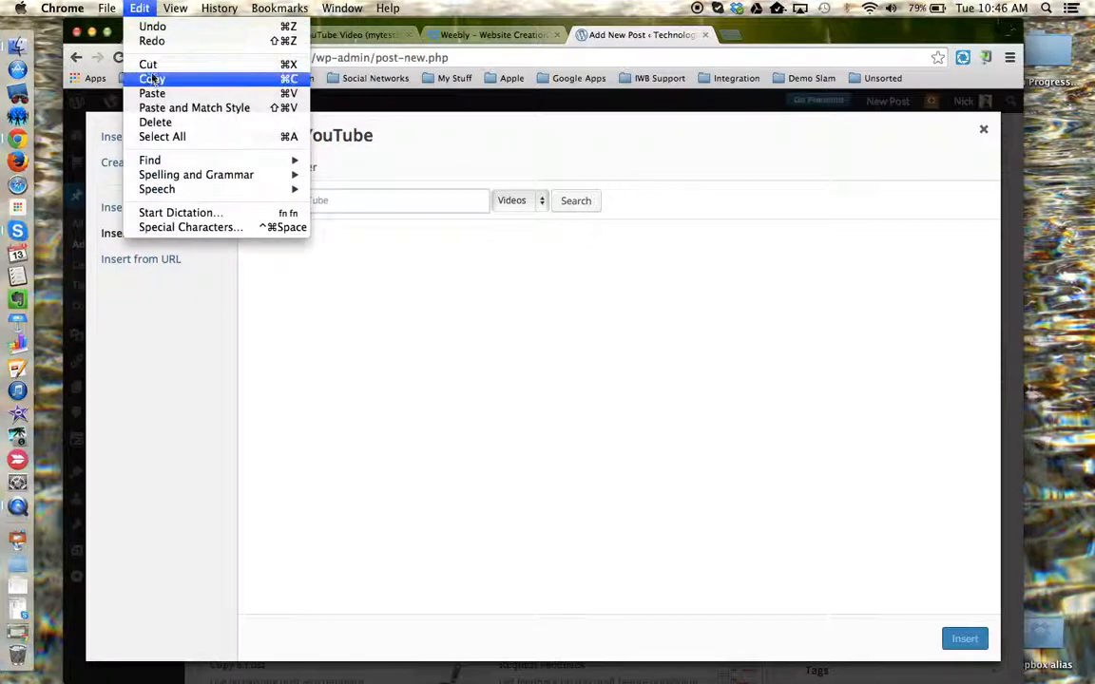
pyautogui.click(151, 93)
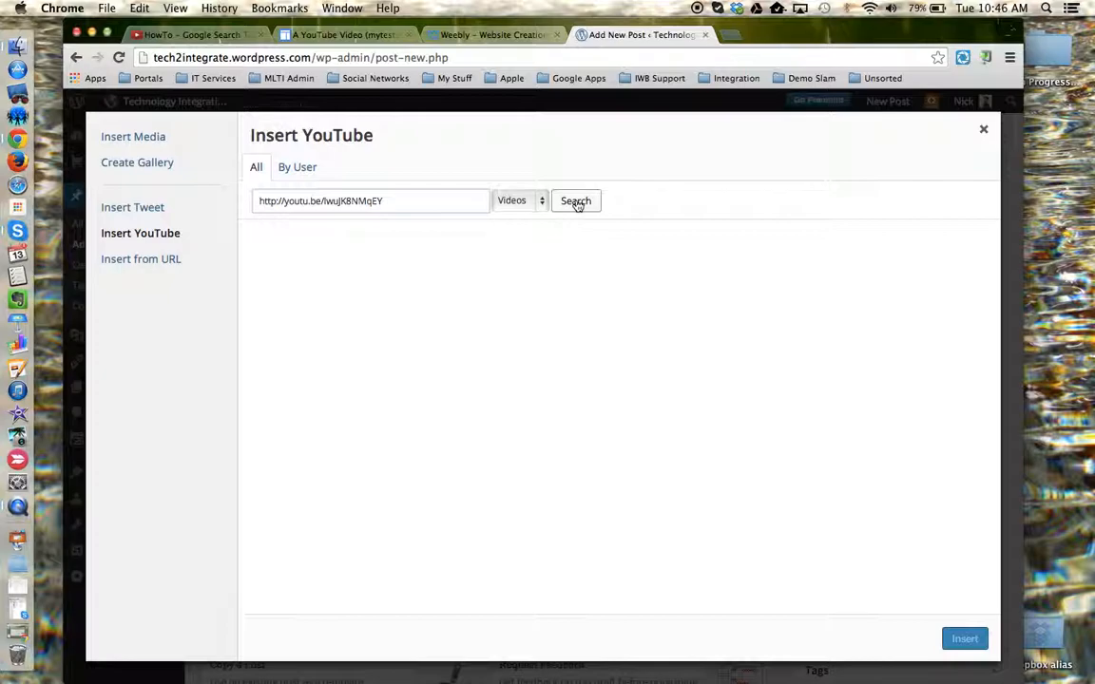
pyautogui.click(575, 201)
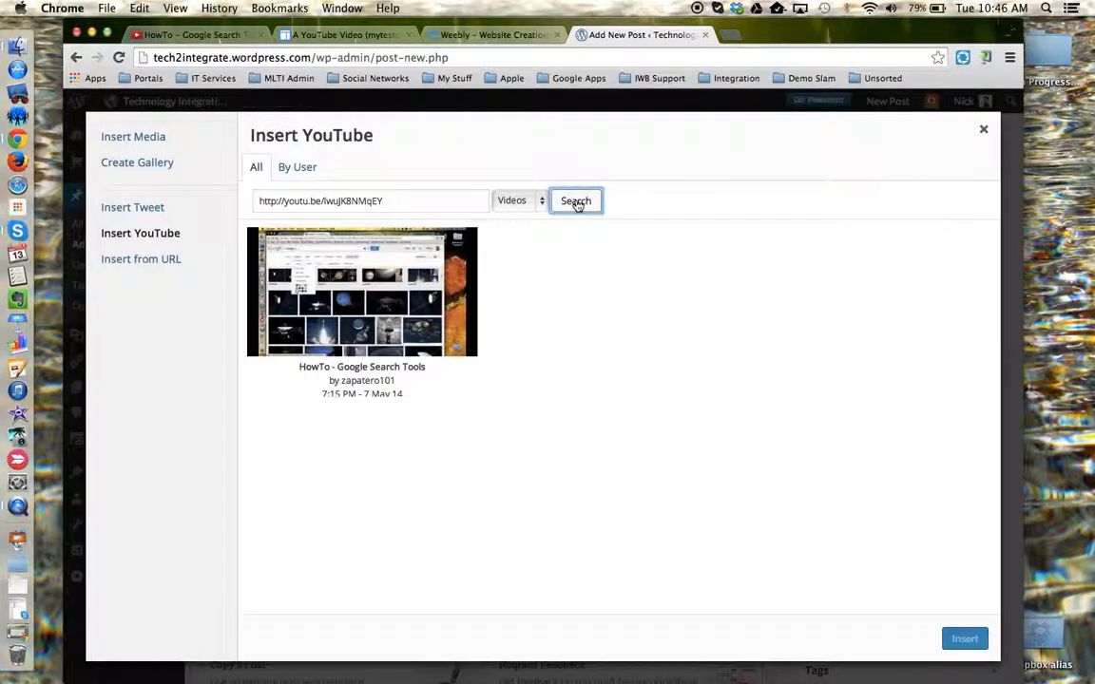
pyautogui.moveTo(477, 309)
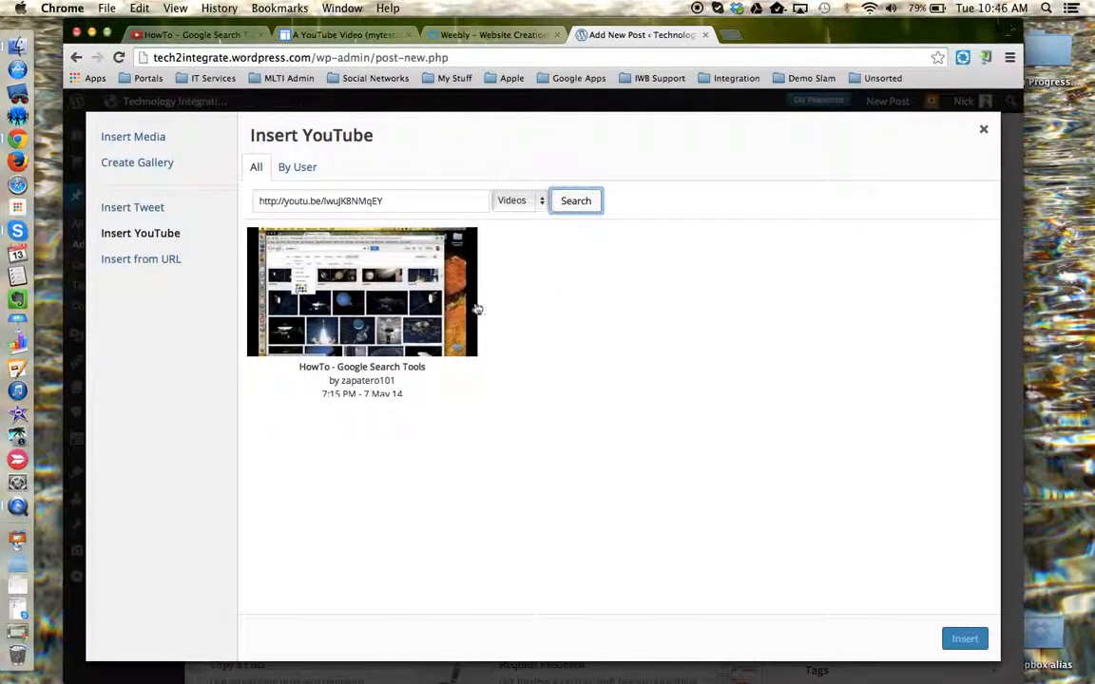
pyautogui.click(361, 292)
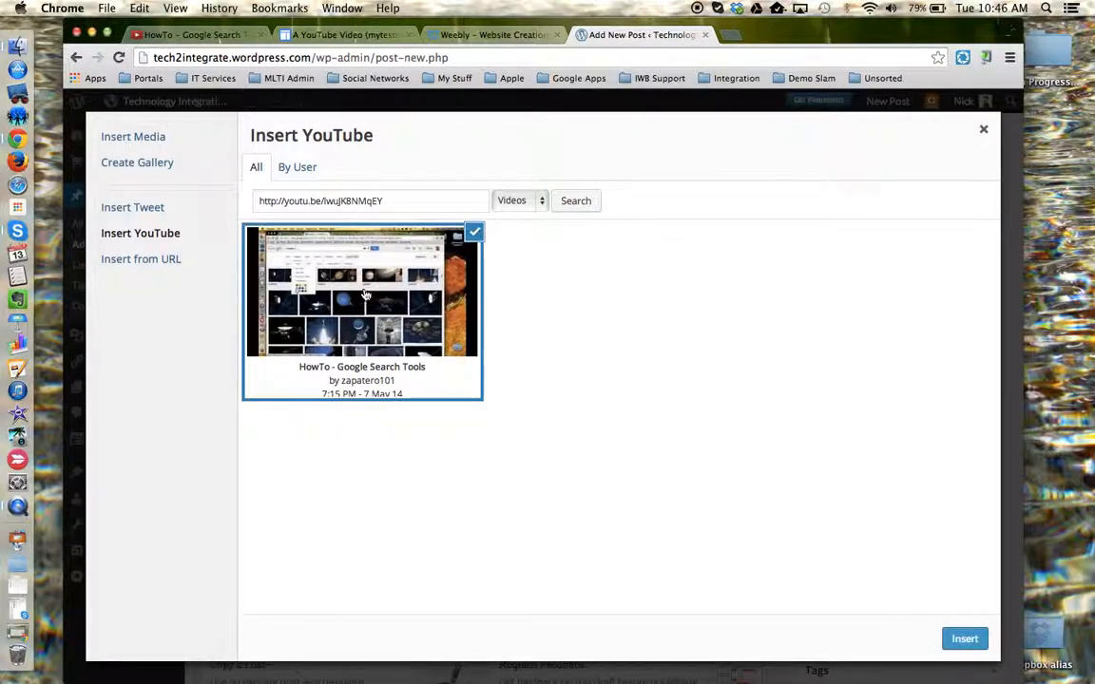
pyautogui.moveTo(766, 474)
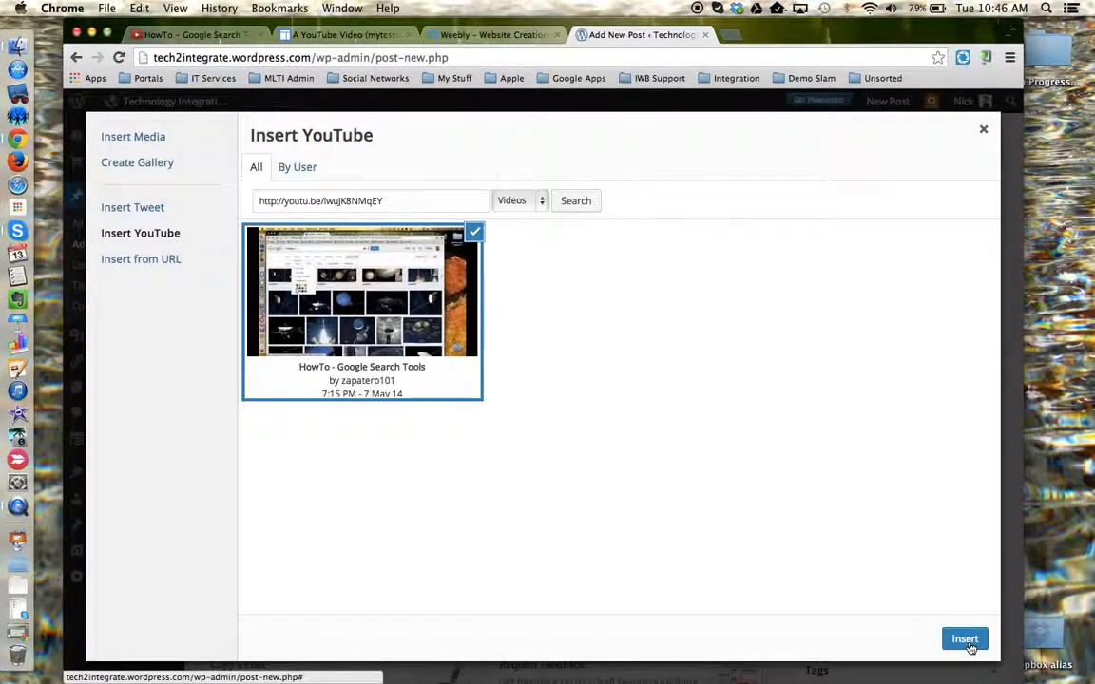
pyautogui.click(965, 638)
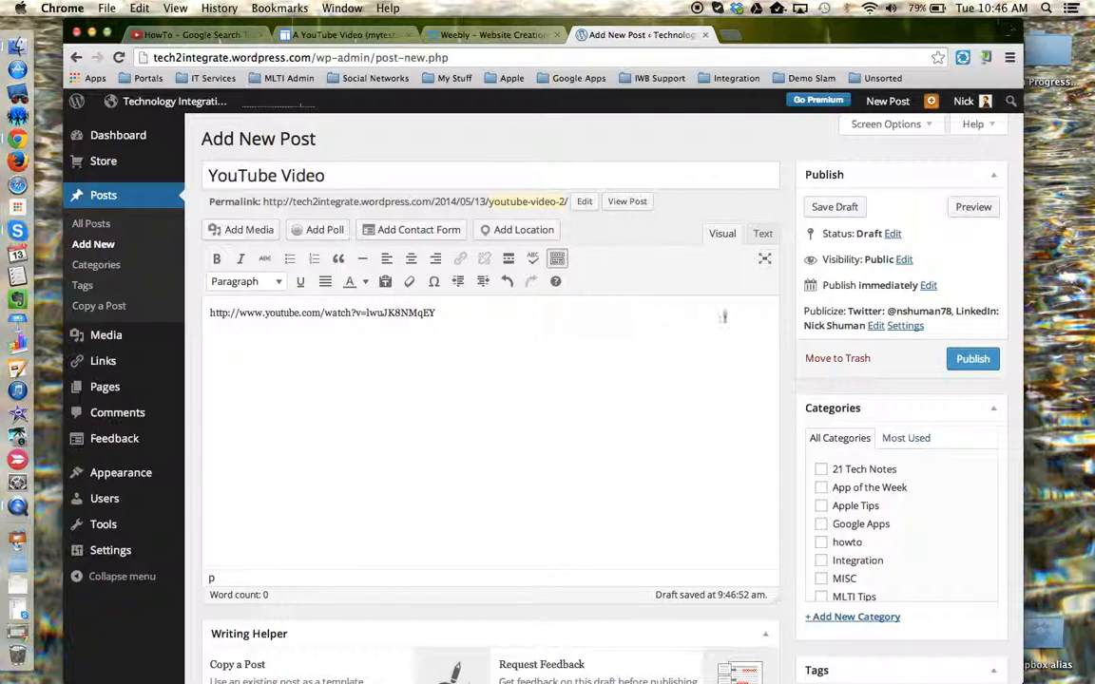
pyautogui.moveTo(973, 207)
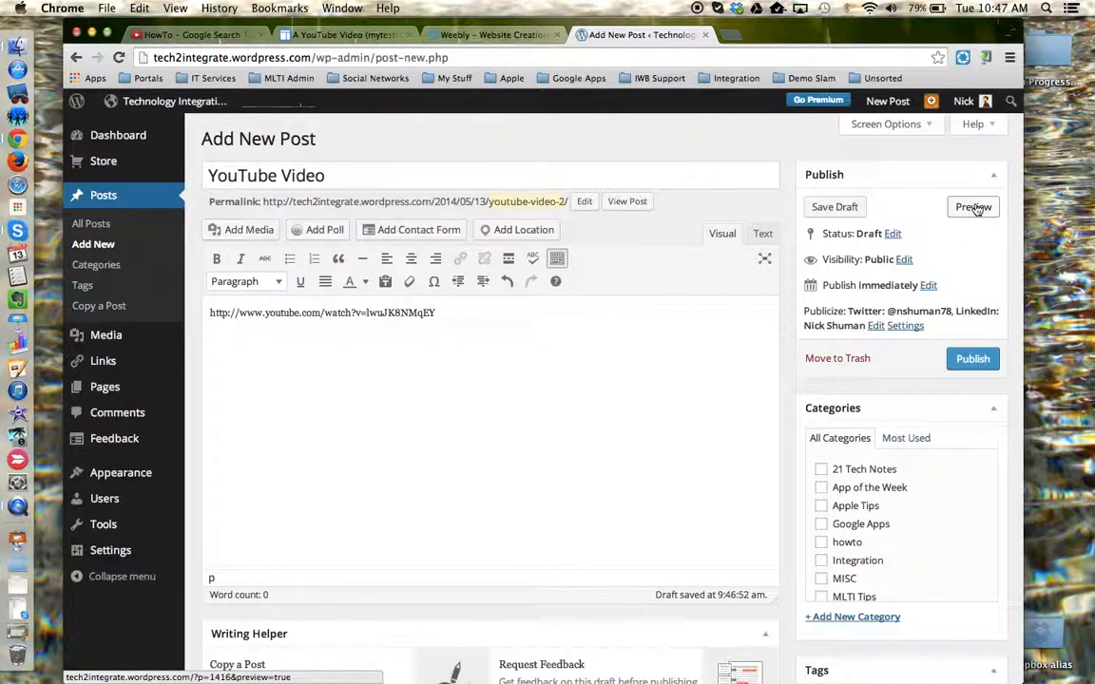
# Preview the 'YouTube Video' WordPress post with the Google Search Tools video embedded
pyautogui.click(973, 207)
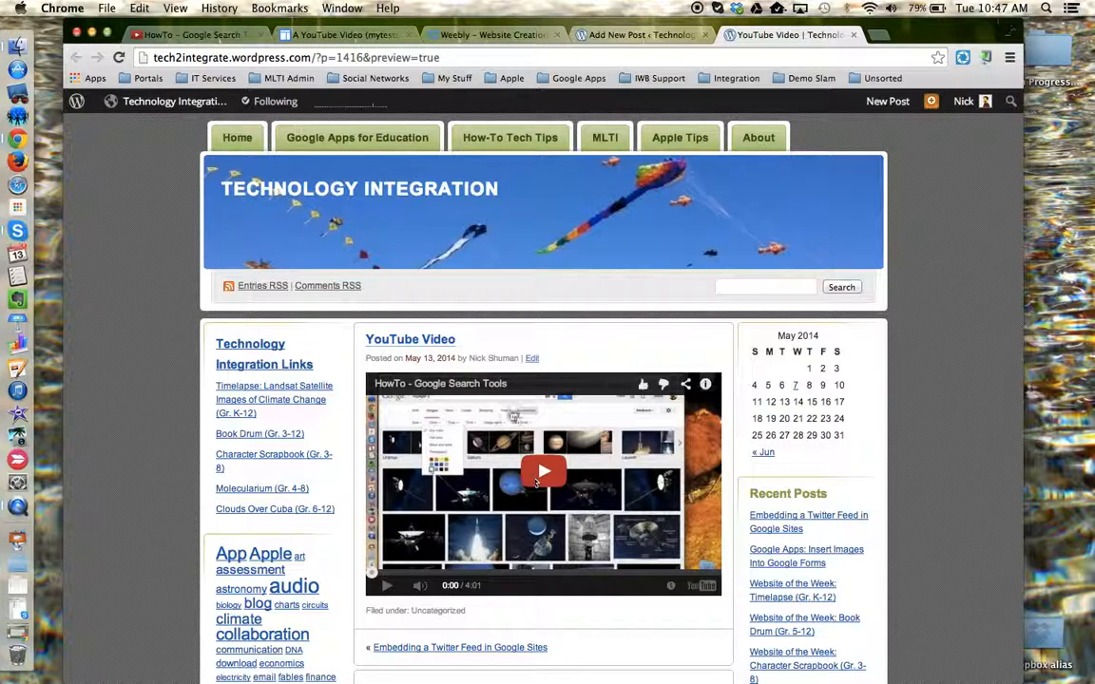
pyautogui.moveTo(381, 228)
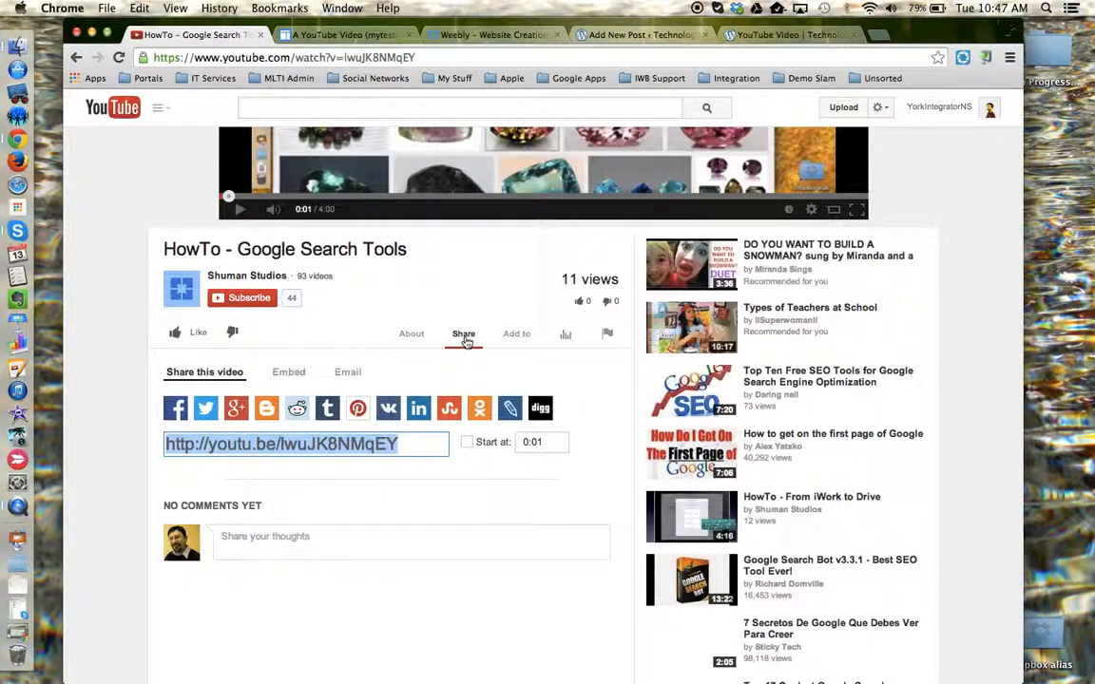
pyautogui.moveTo(492, 304)
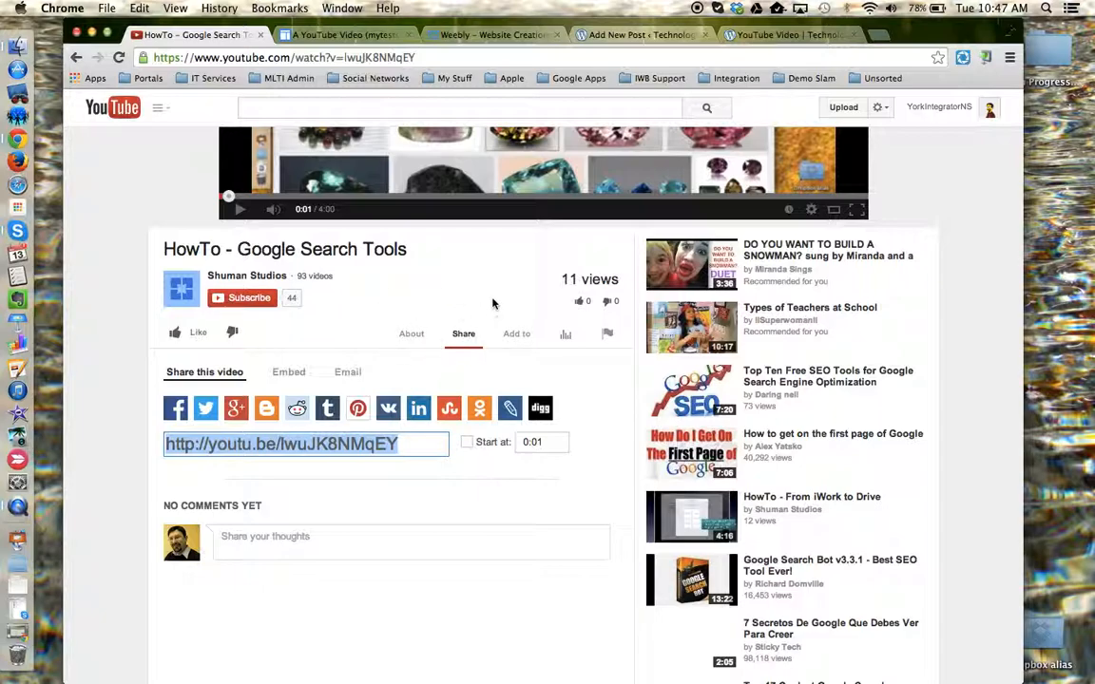
pyautogui.moveTo(463, 334)
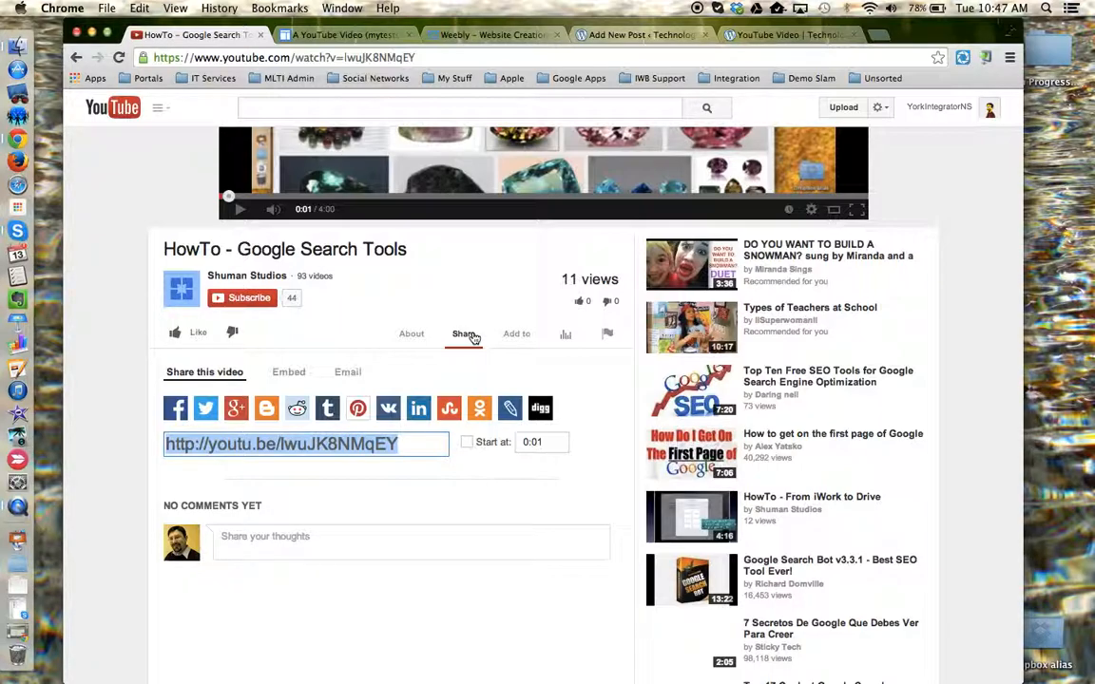
# Return to the 'A YouTube Video' Google Sites page showing the embedded video
pyautogui.click(342, 35)
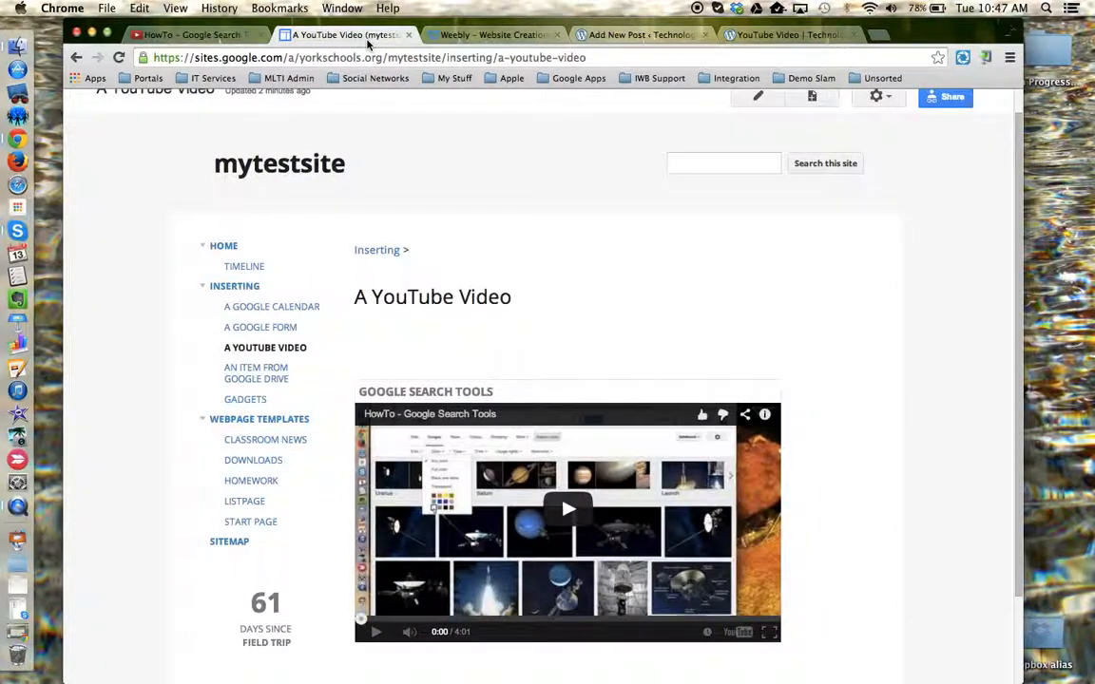
# Review the Google Sites video, then revisit the Weebly page and WordPress post draft
pyautogui.scroll(3)
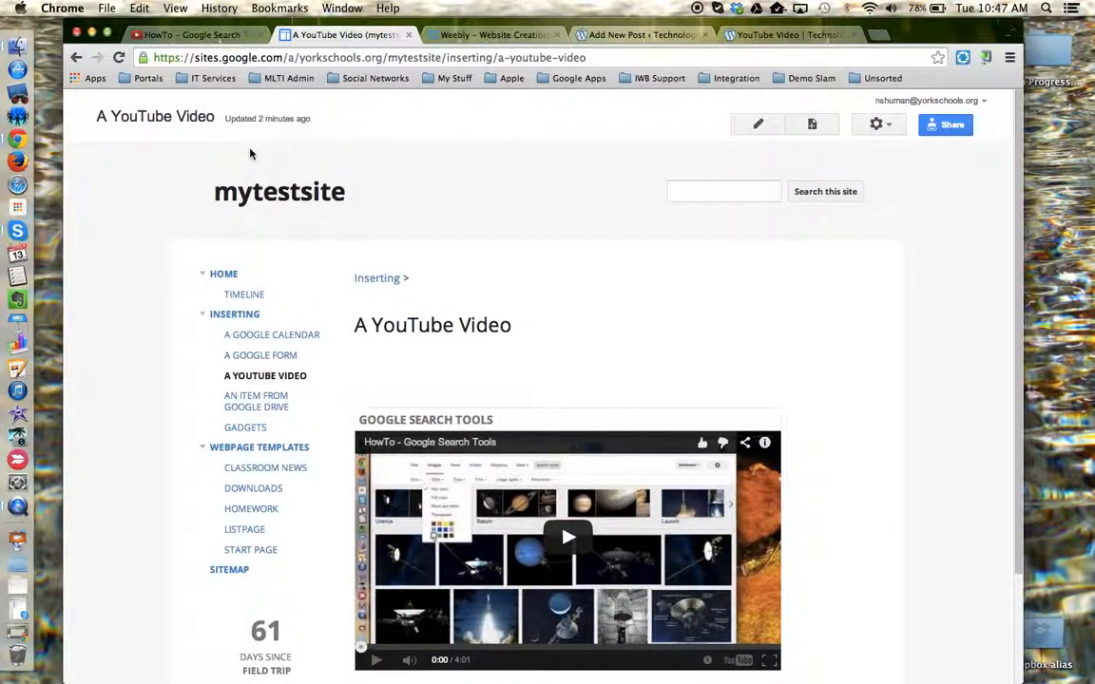
pyautogui.moveTo(758, 124)
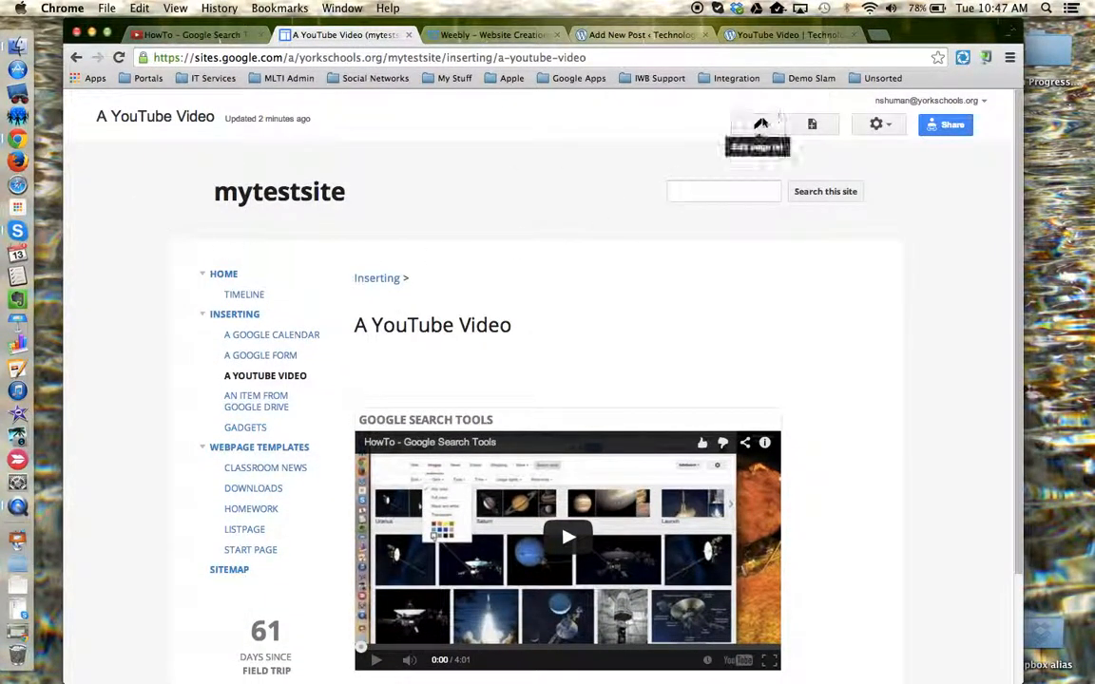
pyautogui.click(761, 124)
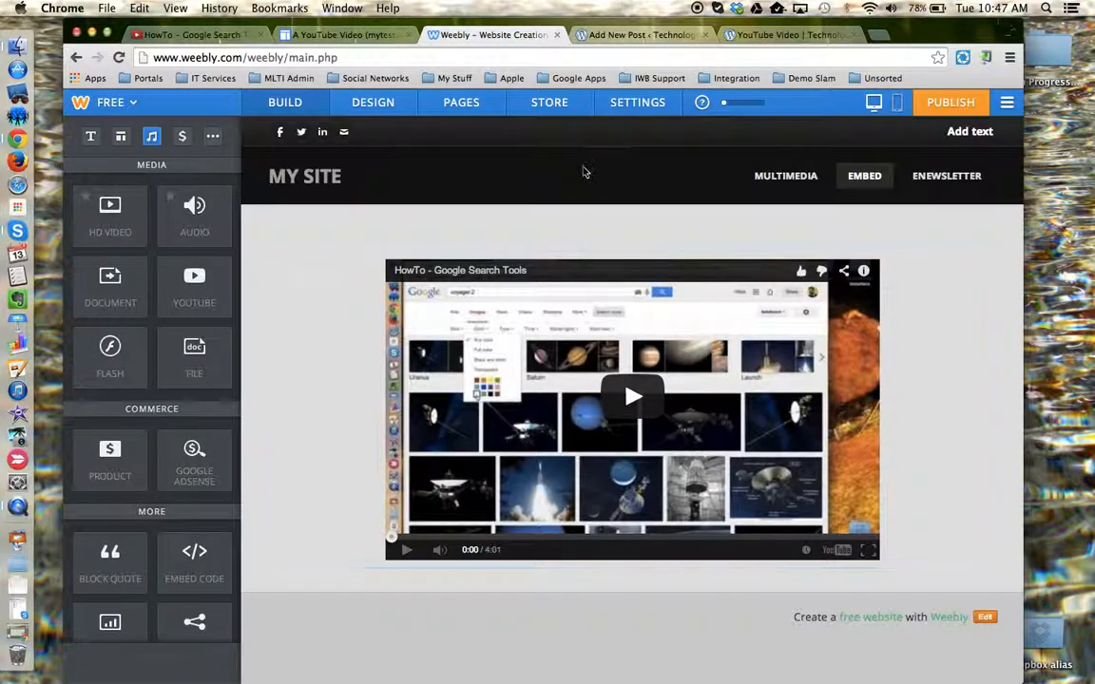
pyautogui.click(636, 35)
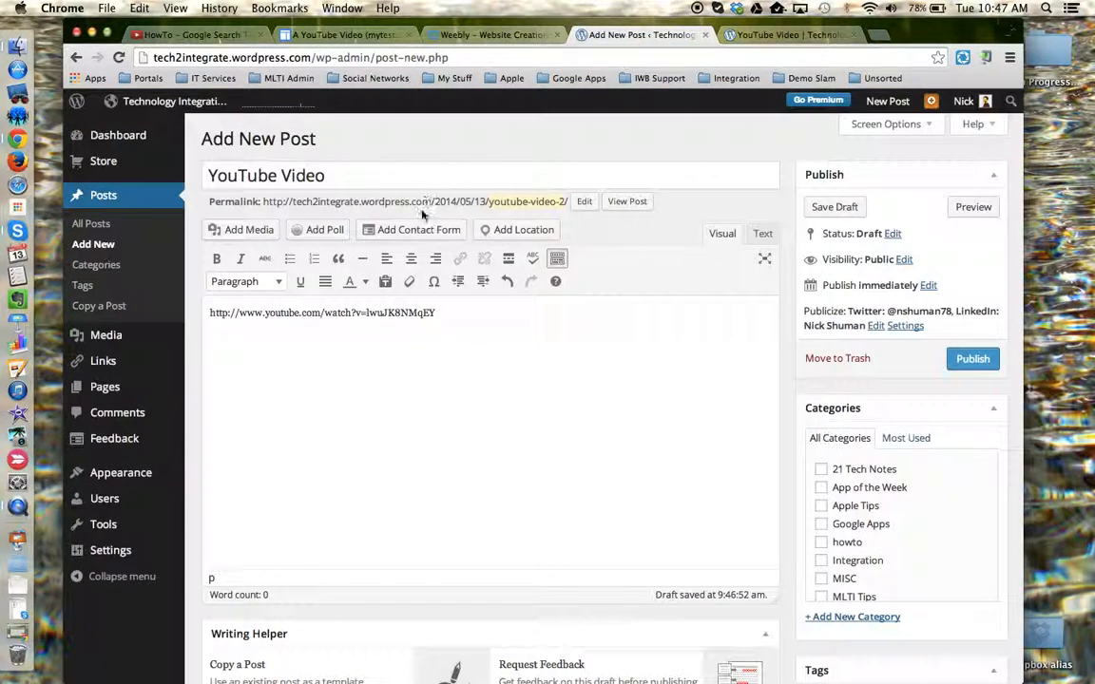